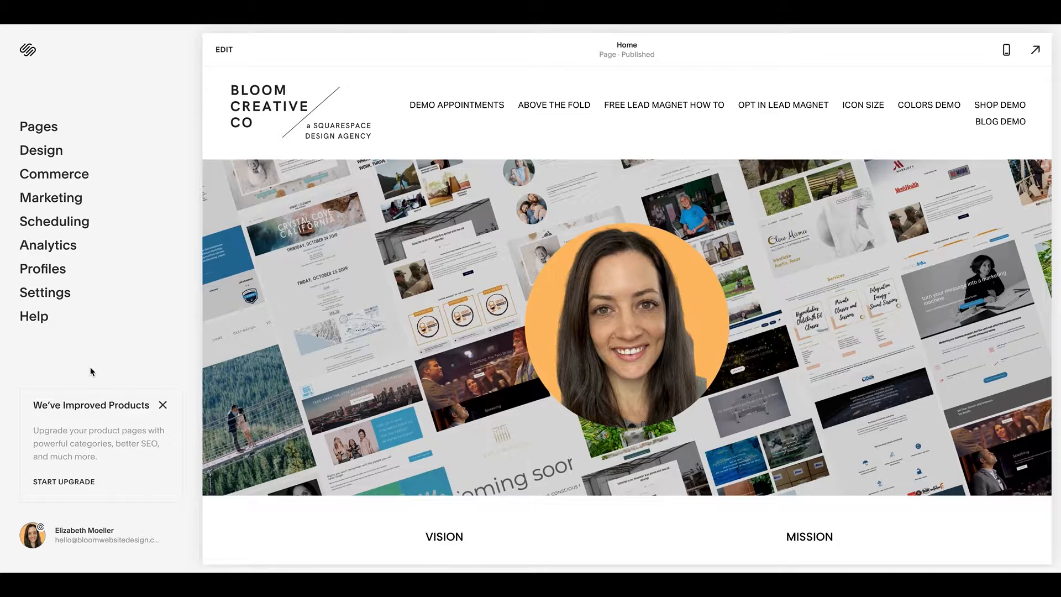
pyautogui.moveTo(38, 289)
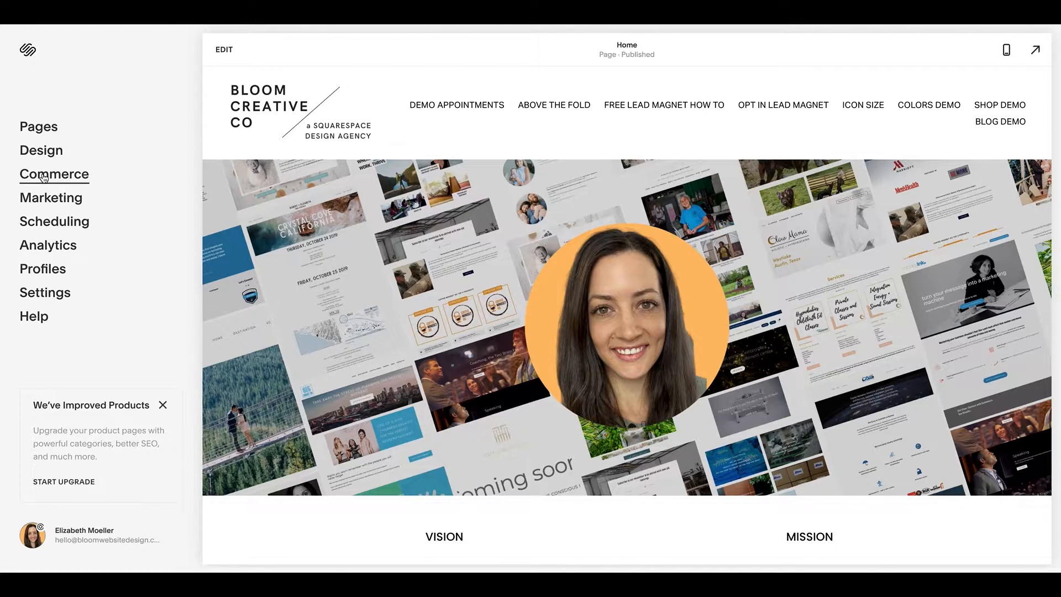
# Step: Go to Commerce > Discounts and view the active discounts list, which is empty
pyautogui.click(54, 175)
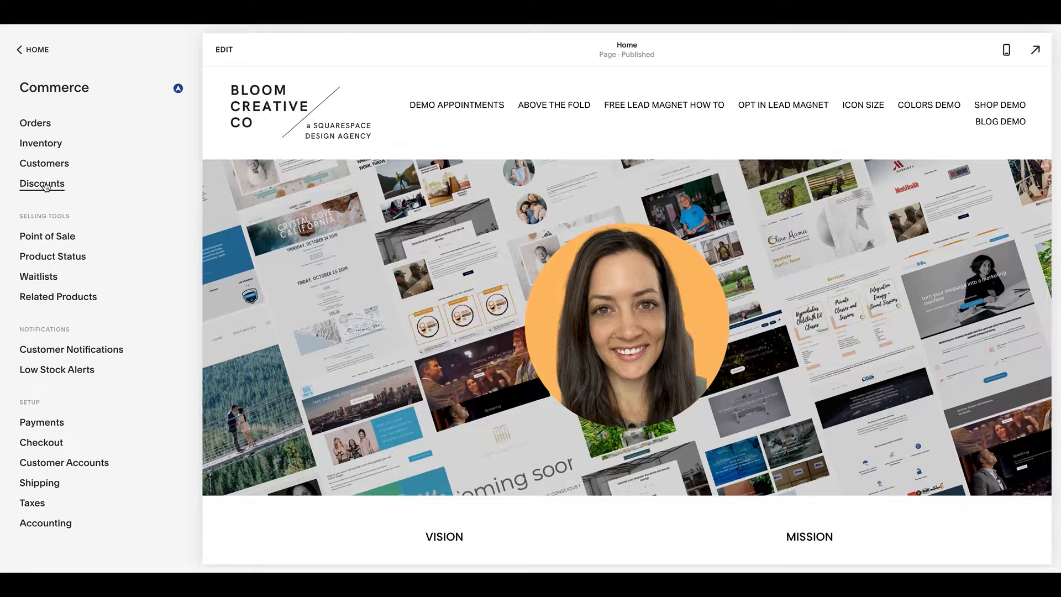
pyautogui.click(42, 184)
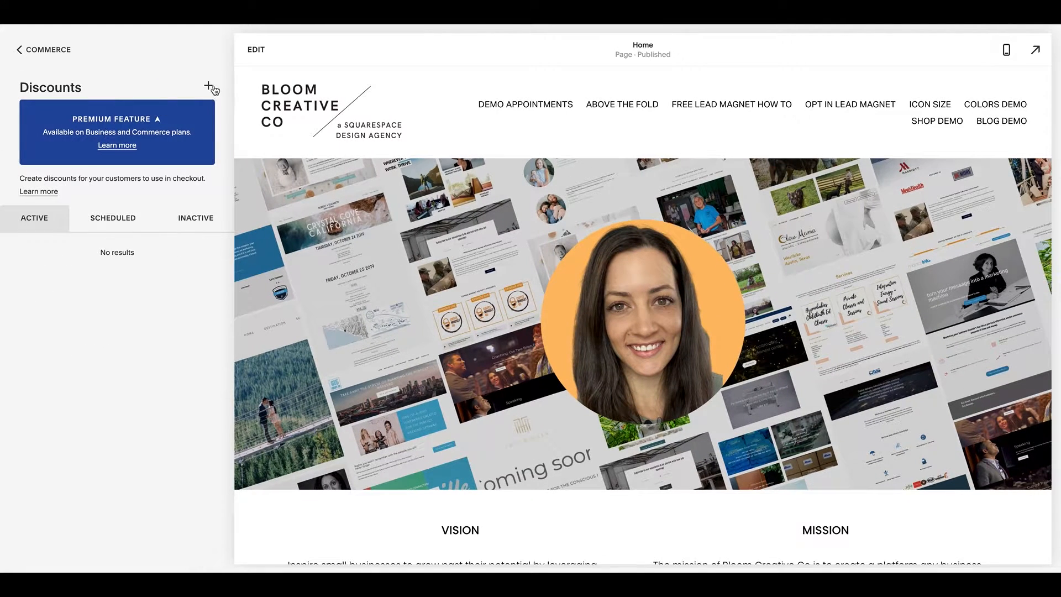
pyautogui.moveTo(68, 241)
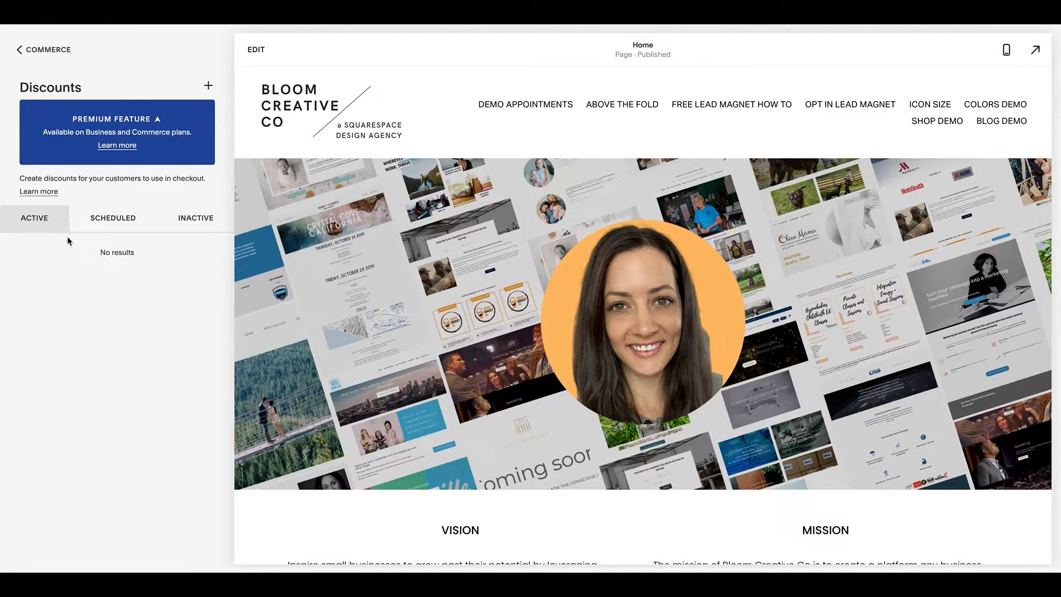
pyautogui.click(113, 217)
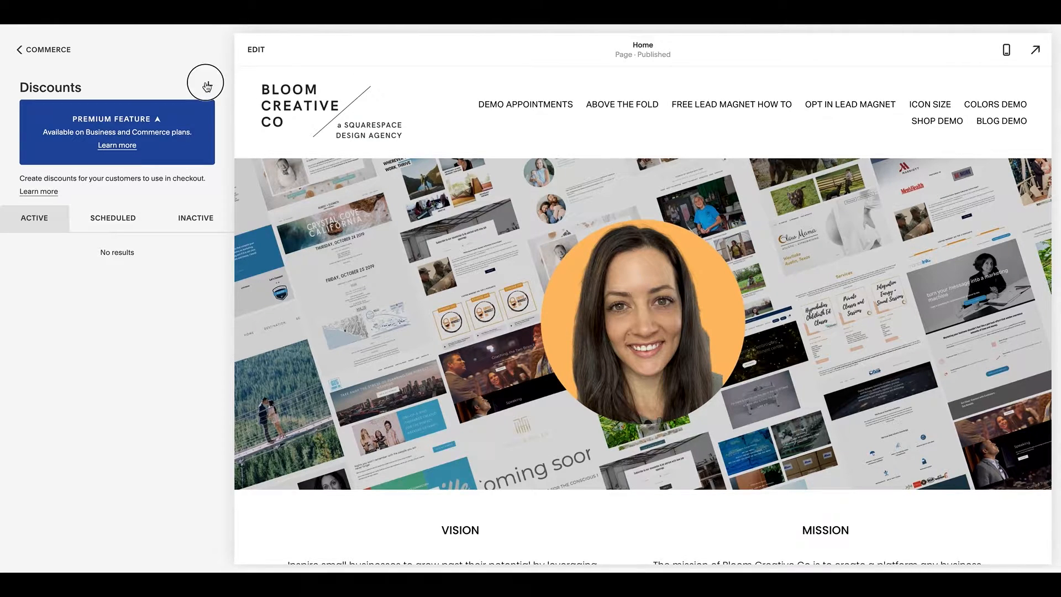
# Step: Create a new discount named 'Coffee Biz Launch' with the discount code LAUNCH2020
pyautogui.click(206, 81)
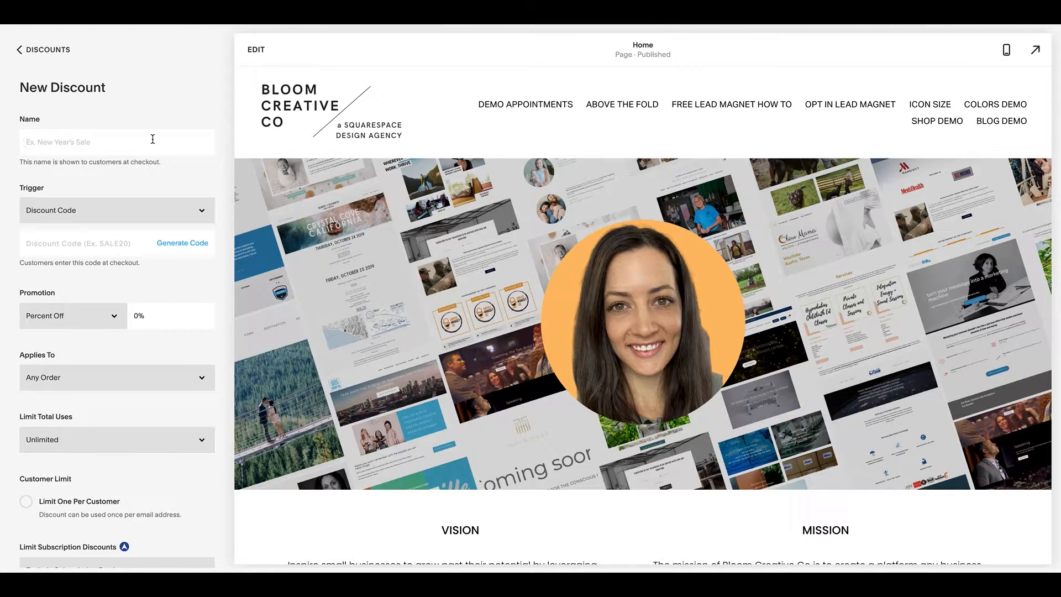
pyautogui.write('Launch')
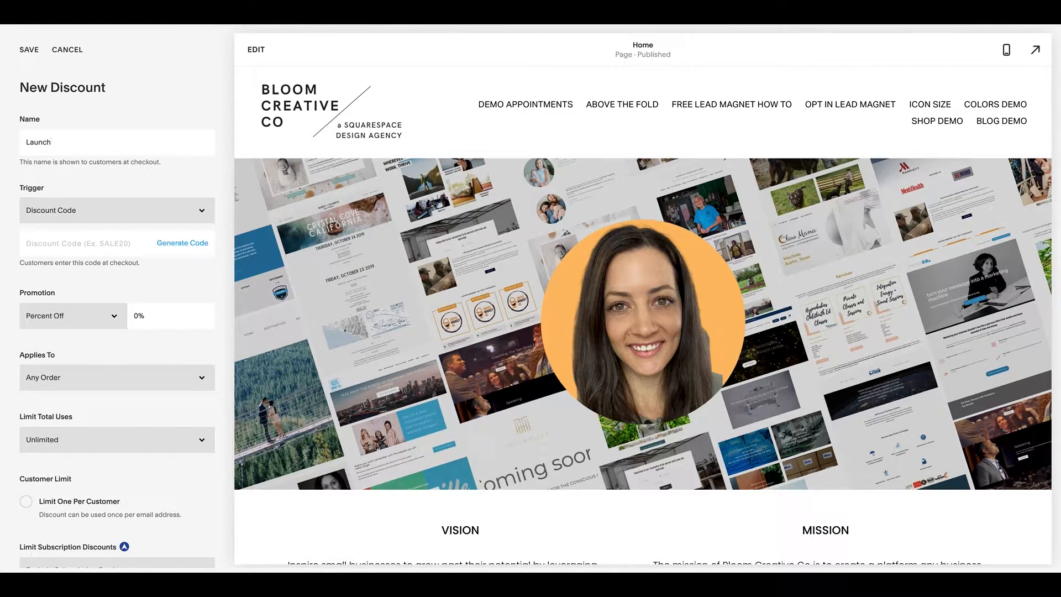
pyautogui.press('Backspace')
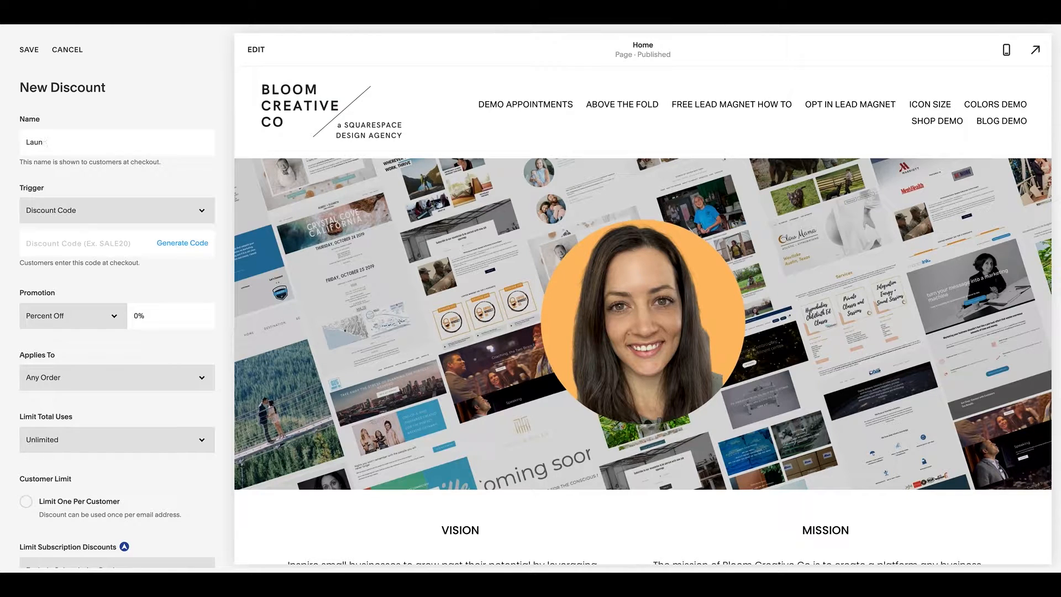
pyautogui.write('{roduc')
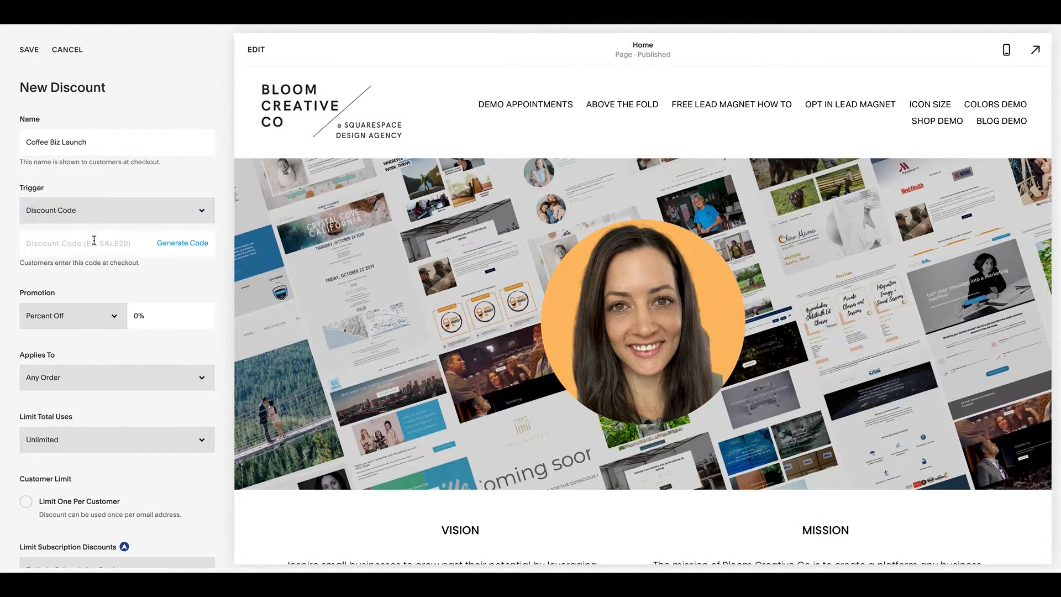
pyautogui.write('LA')
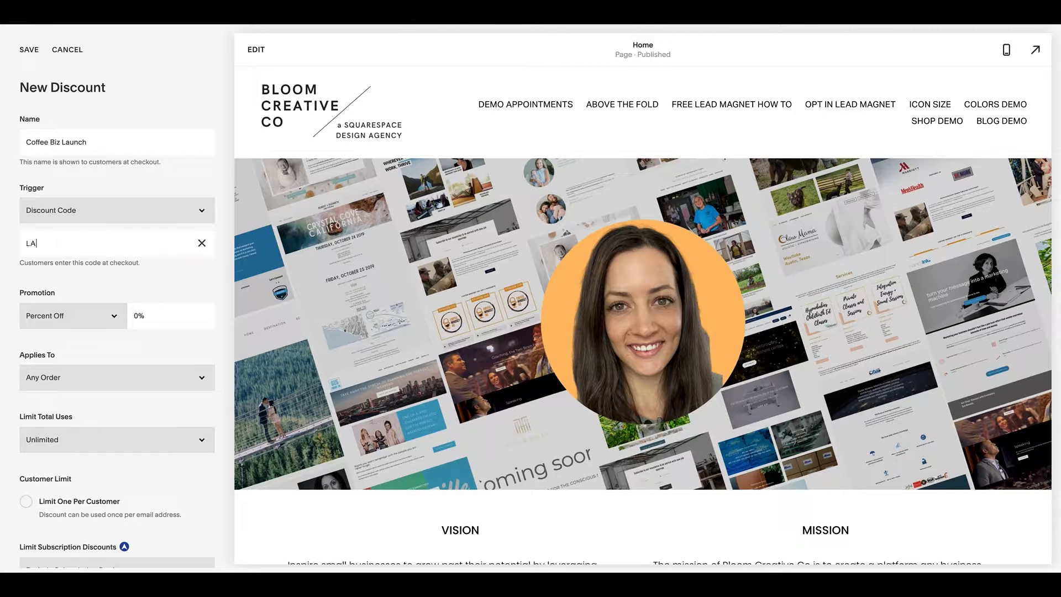
pyautogui.write('LAUNCH202')
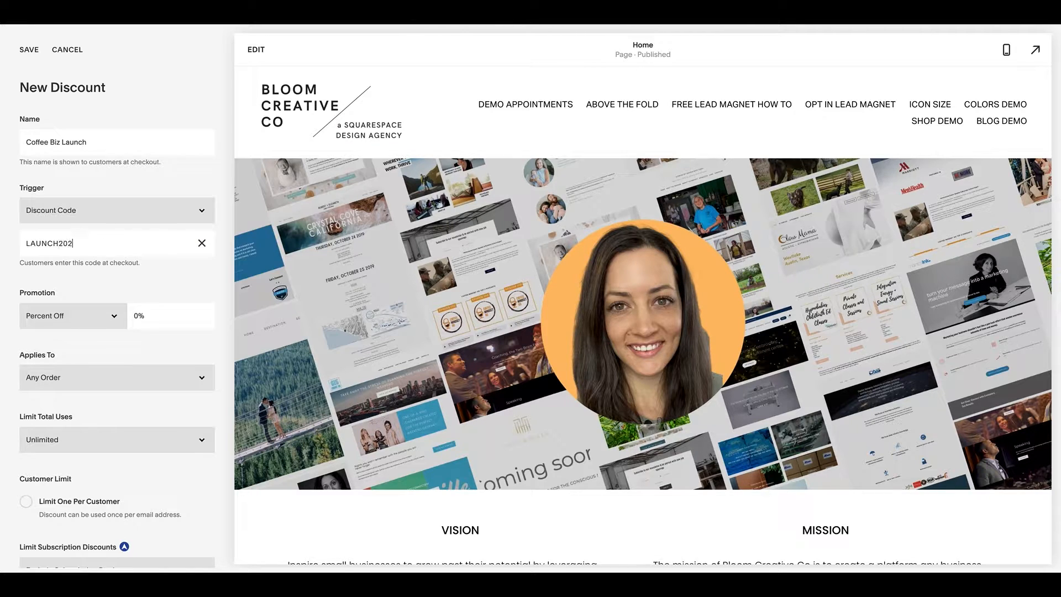
pyautogui.write('0')
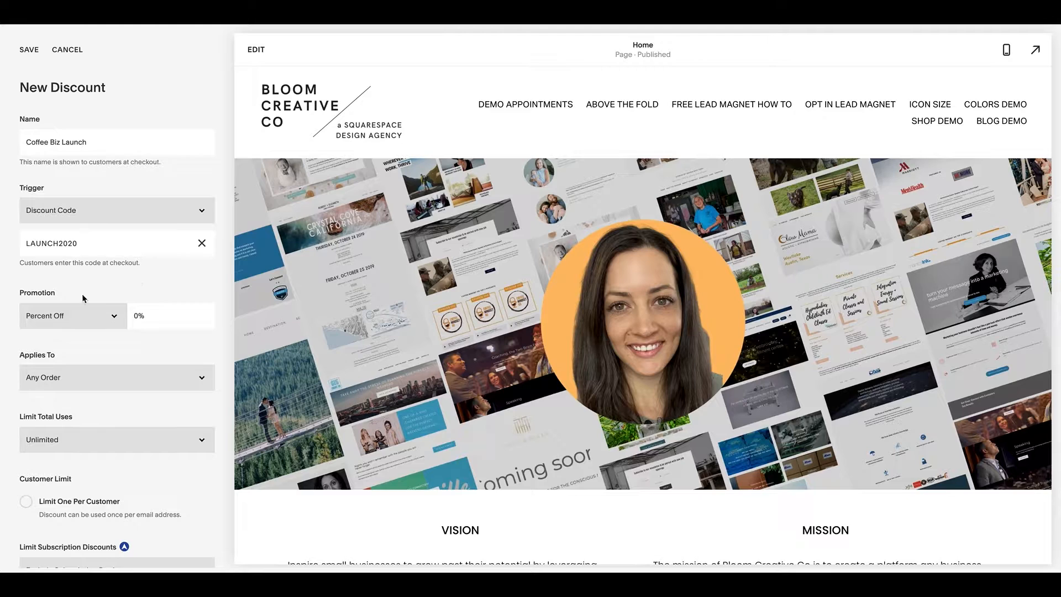
pyautogui.moveTo(53, 326)
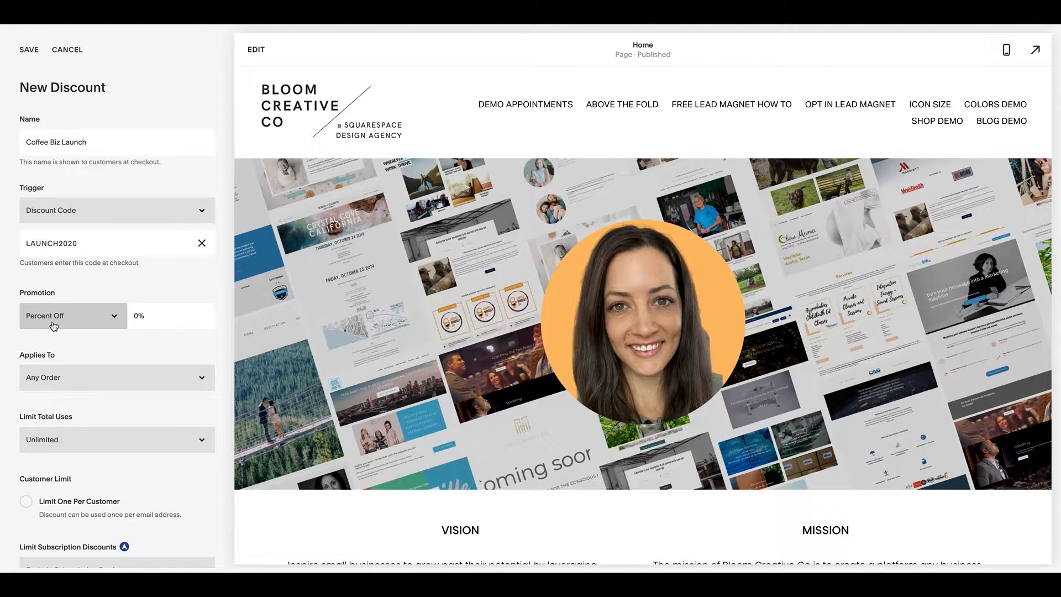
# Step: Set the promotion to 10% off any order with total uses limited to 100
pyautogui.click(72, 316)
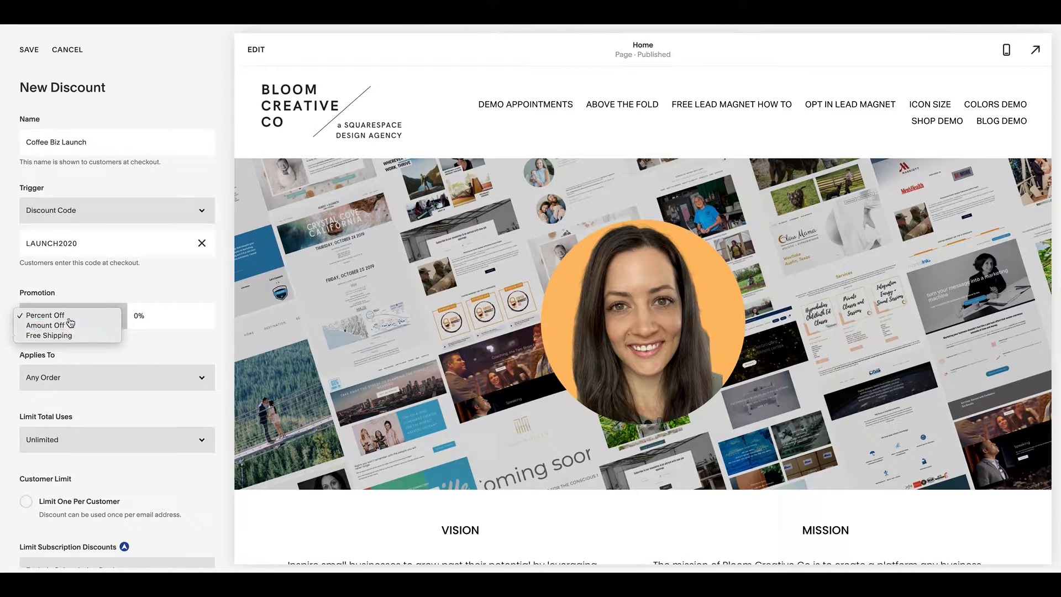
pyautogui.click(45, 315)
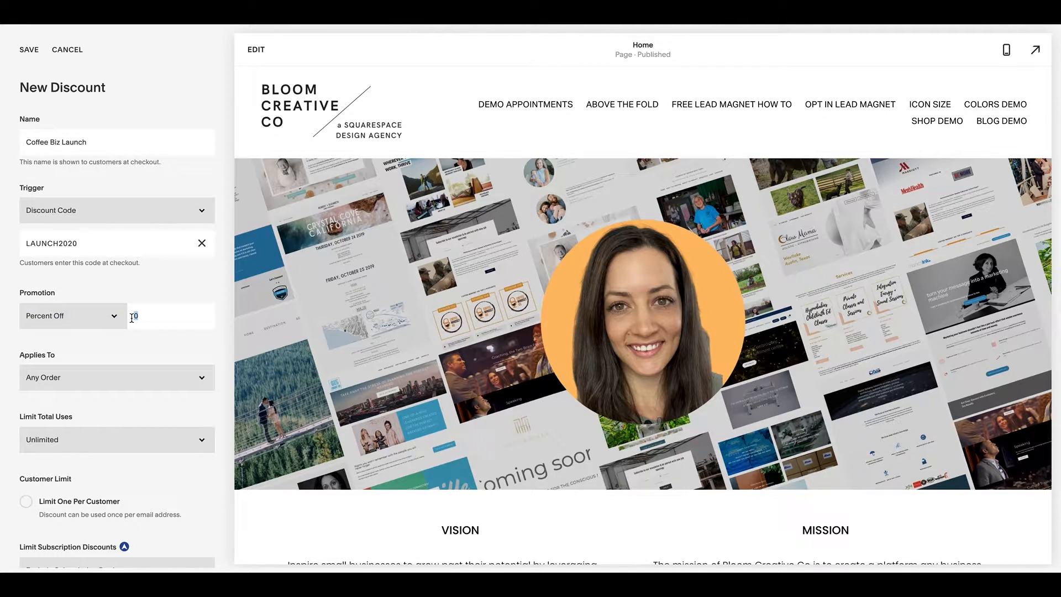
pyautogui.write('10%')
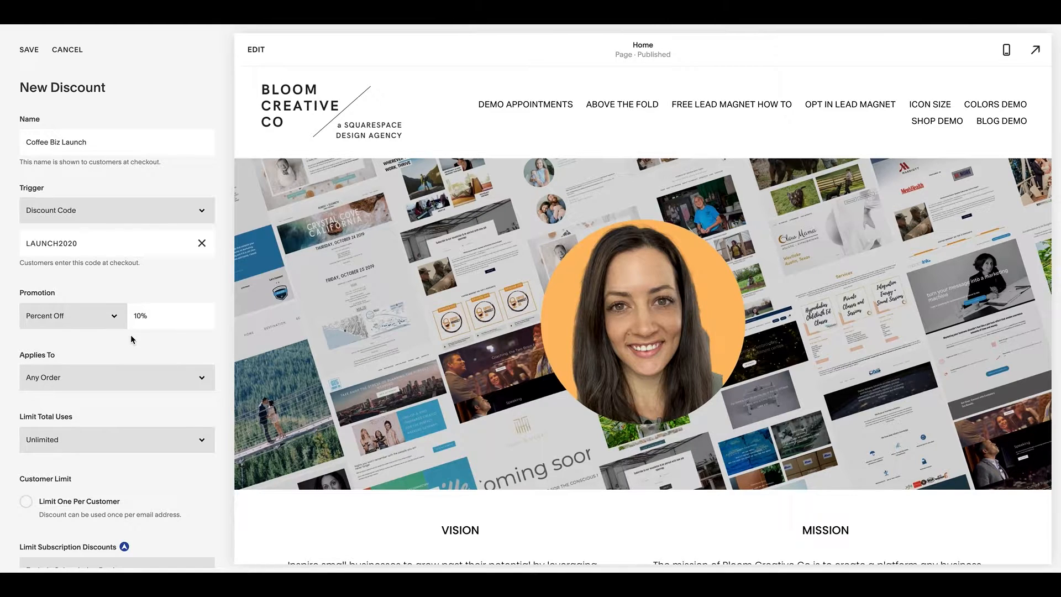
pyautogui.click(117, 378)
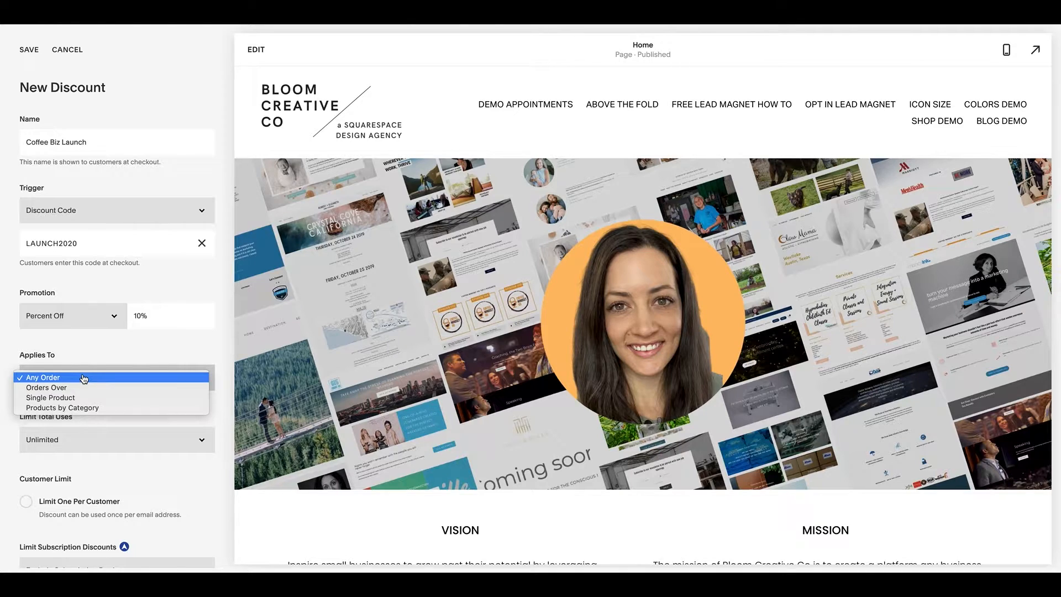
pyautogui.moveTo(69, 382)
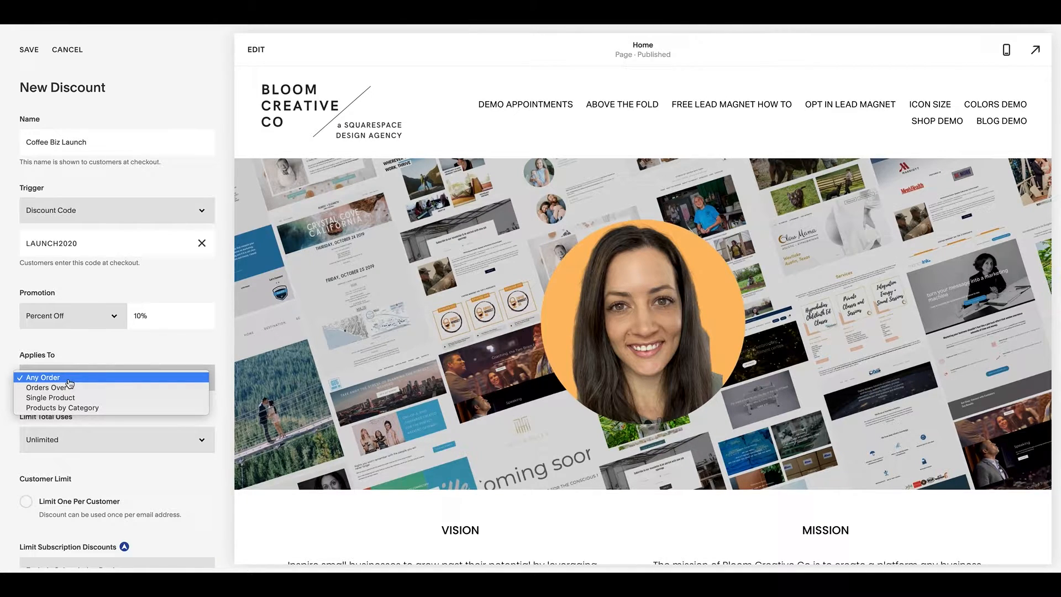
pyautogui.moveTo(66, 389)
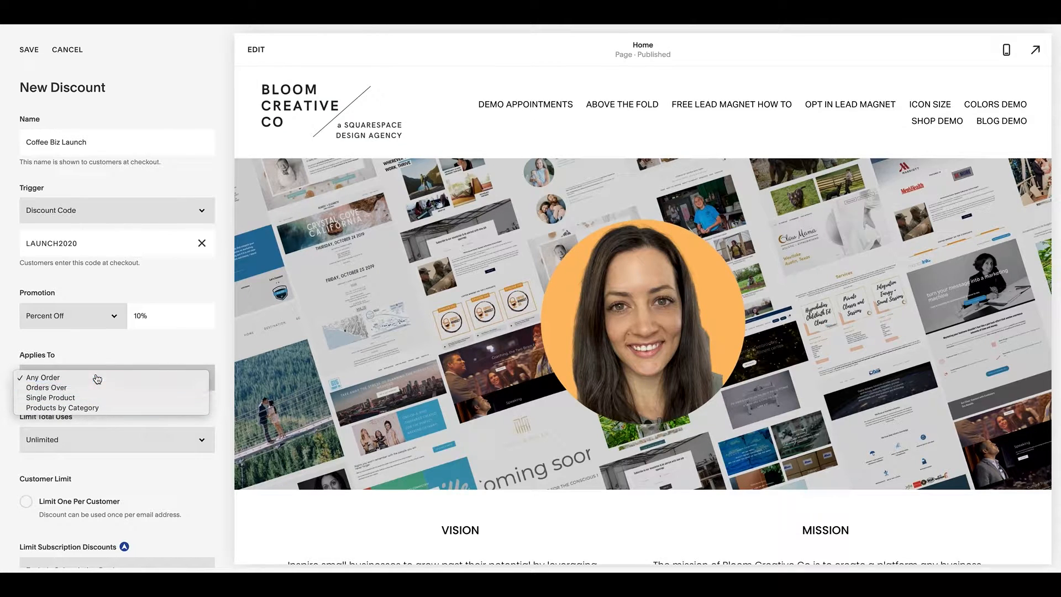
pyautogui.click(43, 379)
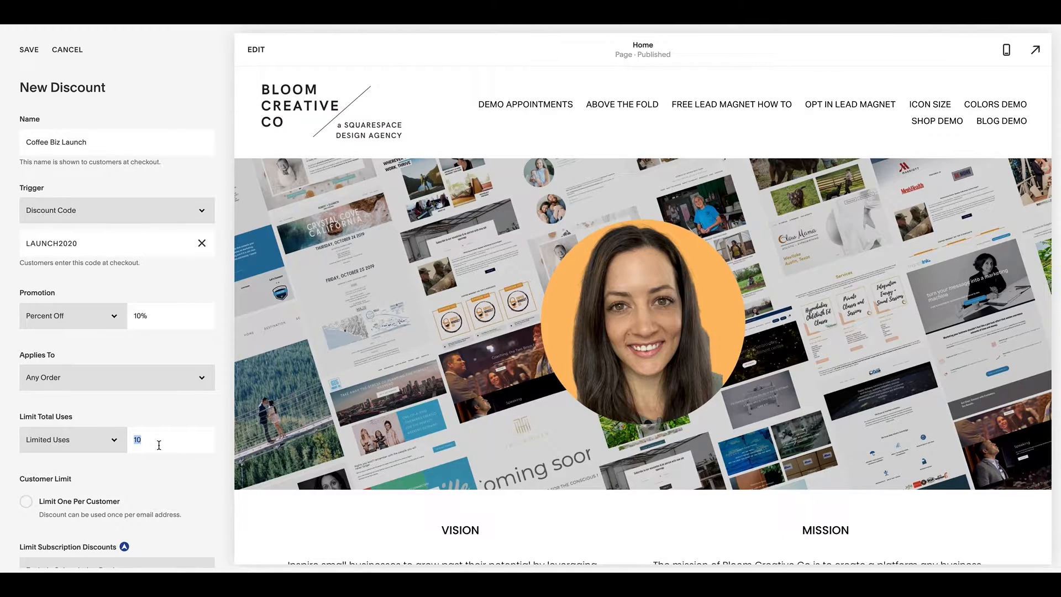
pyautogui.write('100')
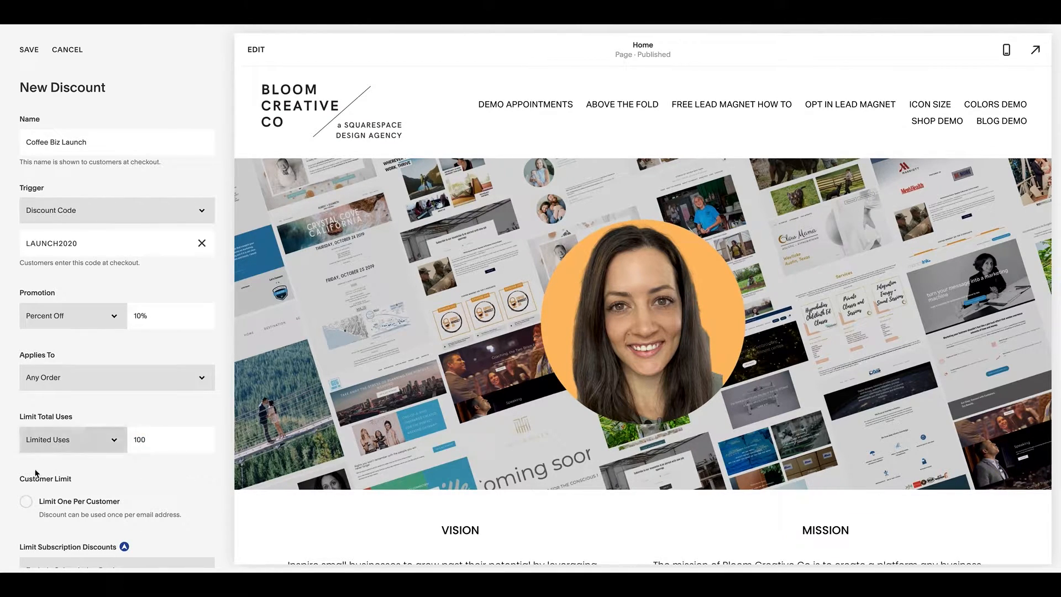
# Step: Limit the discount to one use per customer, dismiss the upgrade notice and review the remaining fields
pyautogui.scroll(-3)
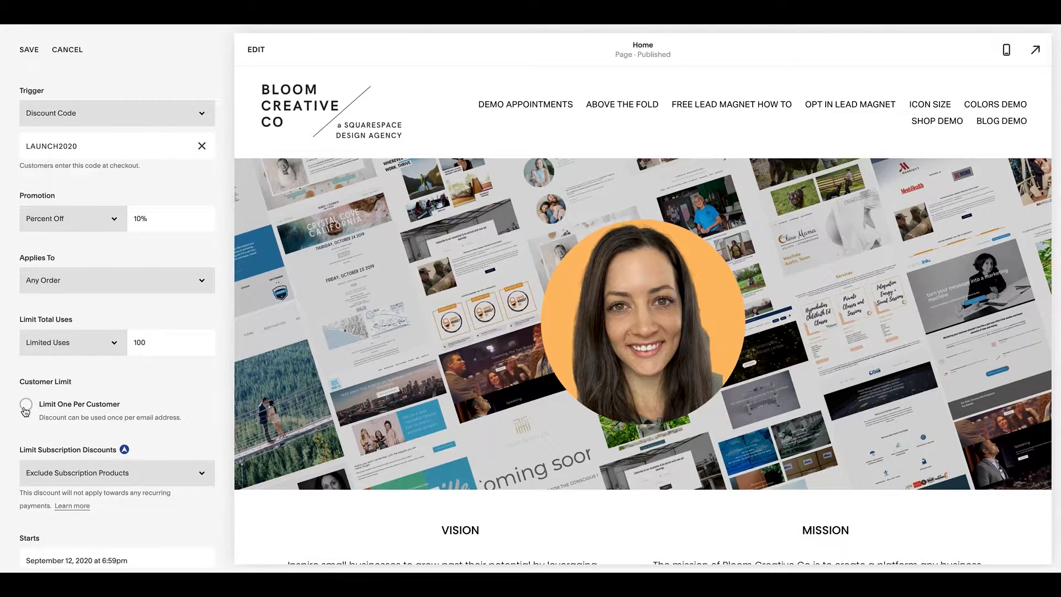
pyautogui.click(27, 408)
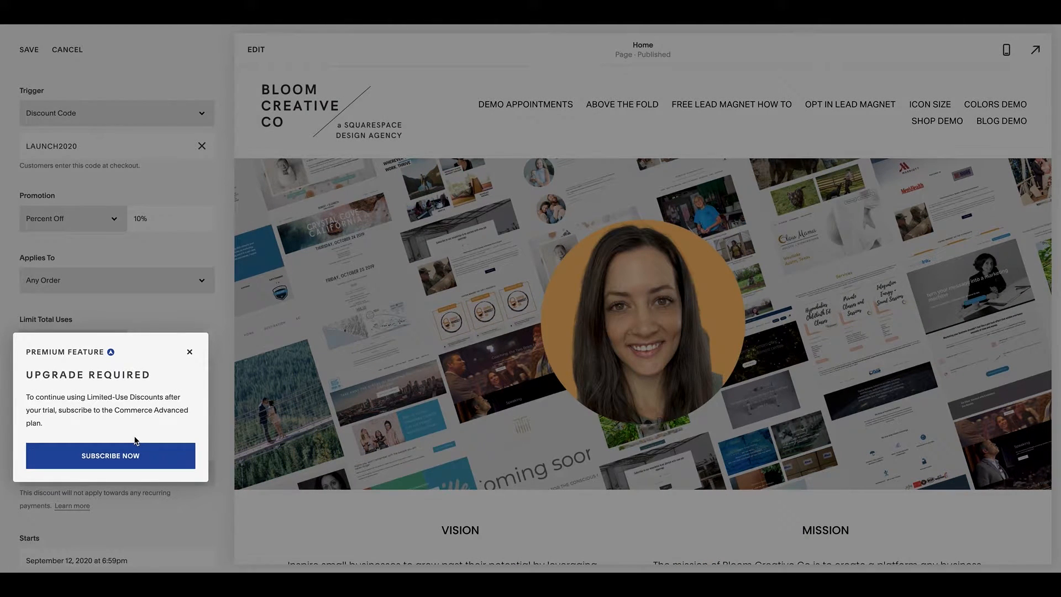
pyautogui.click(189, 352)
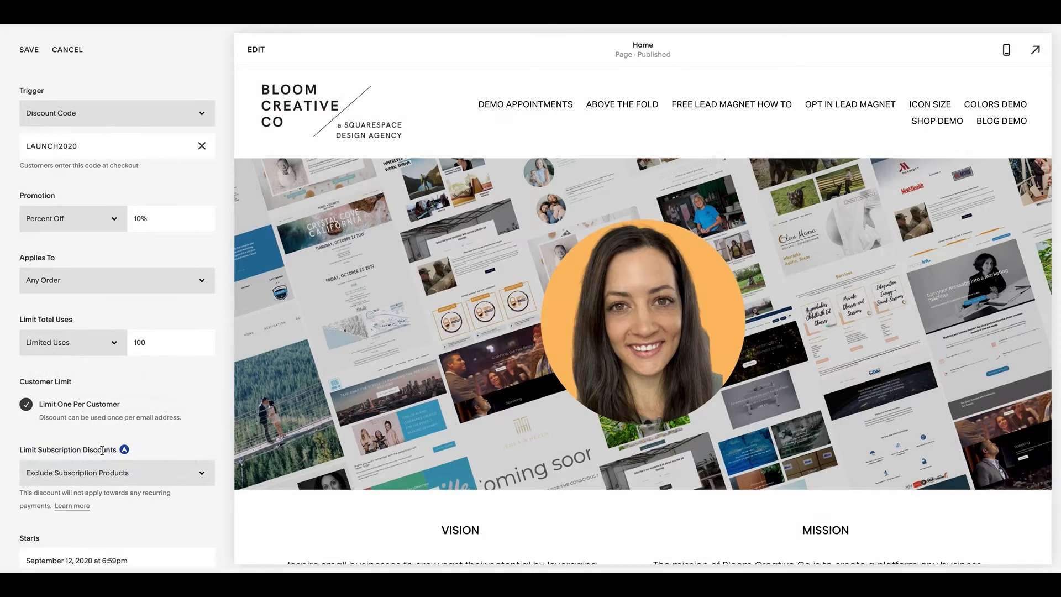
pyautogui.scroll(-3)
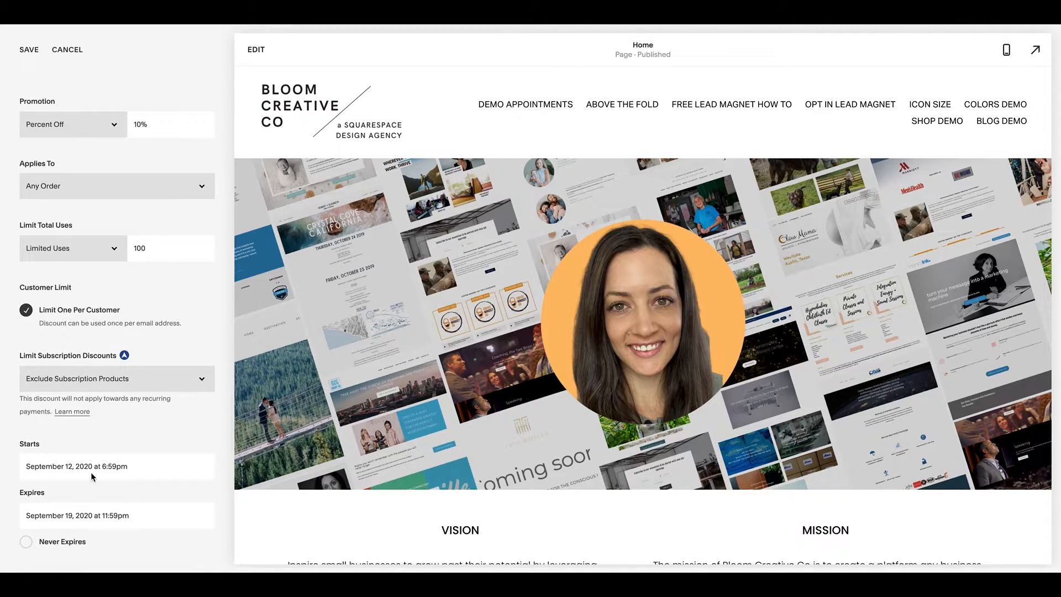
pyautogui.moveTo(84, 480)
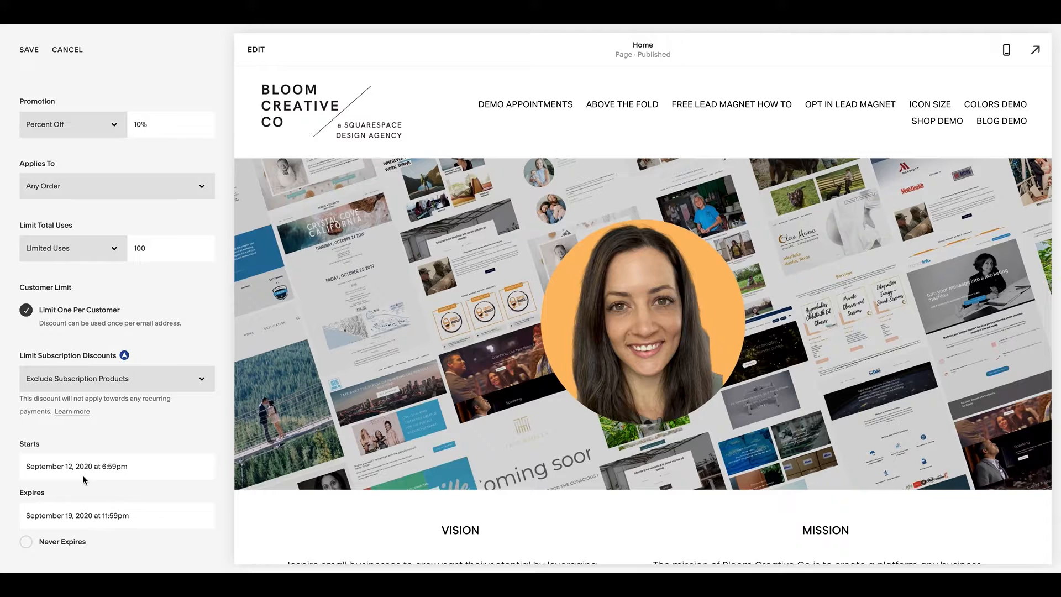
pyautogui.moveTo(55, 510)
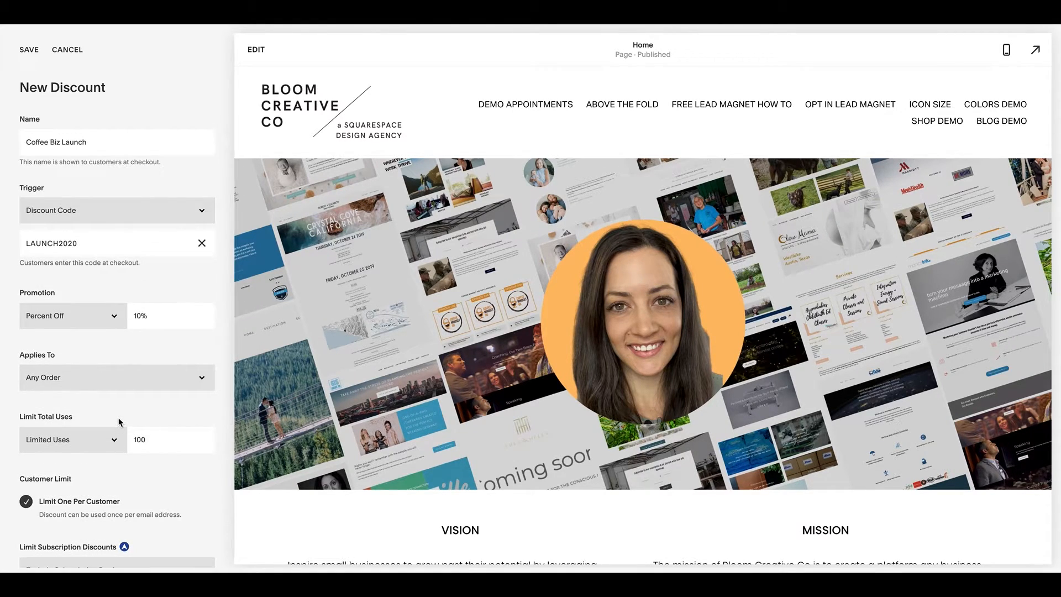
pyautogui.moveTo(110, 266)
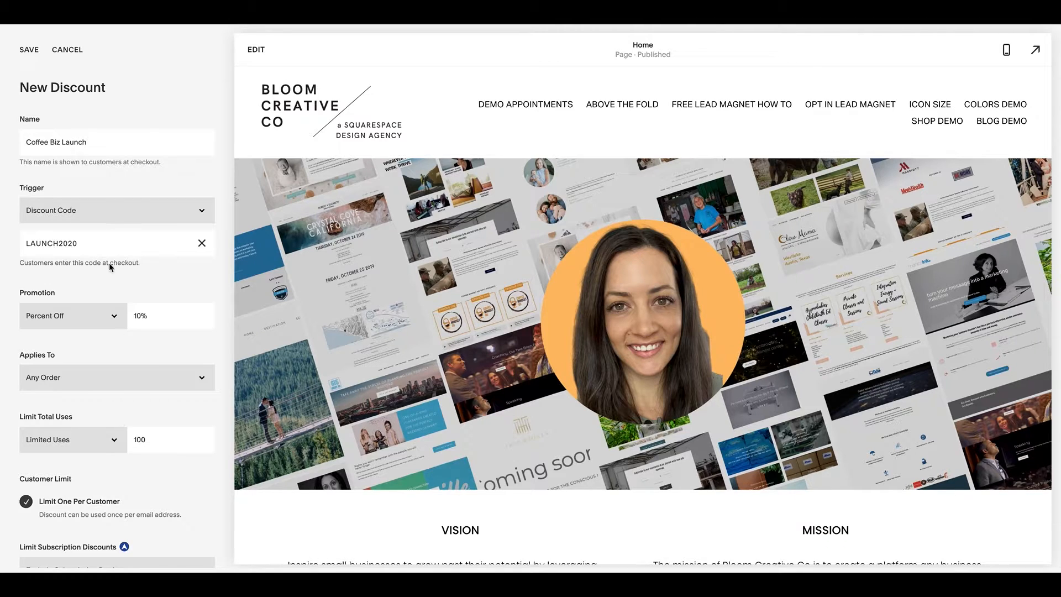
pyautogui.scroll(-3)
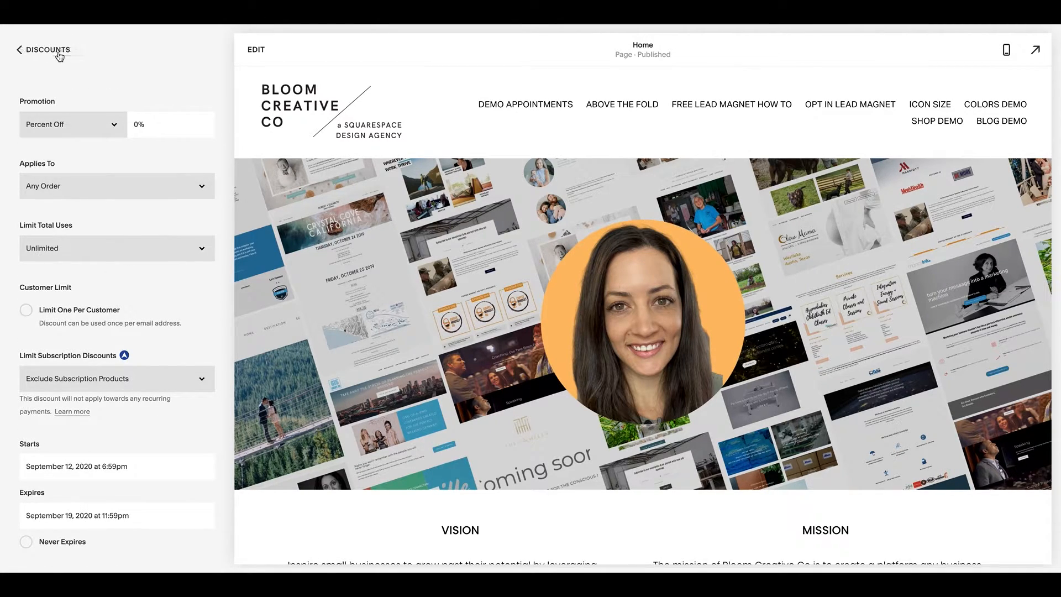
# Step: Return to Commerce, glance at the premium Checkout settings and go back to the Commerce menu
pyautogui.click(38, 50)
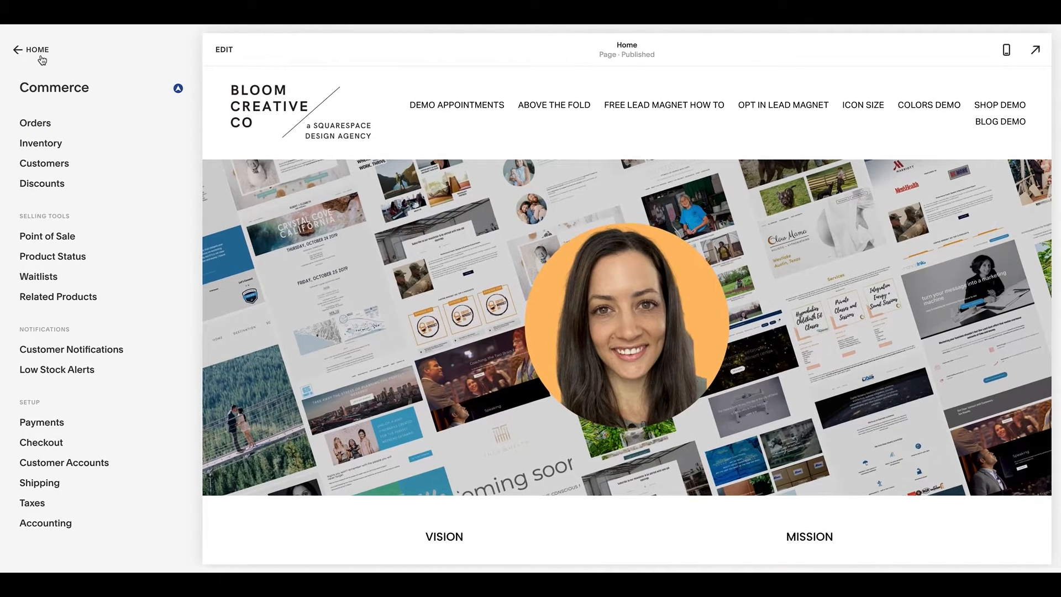
pyautogui.click(41, 443)
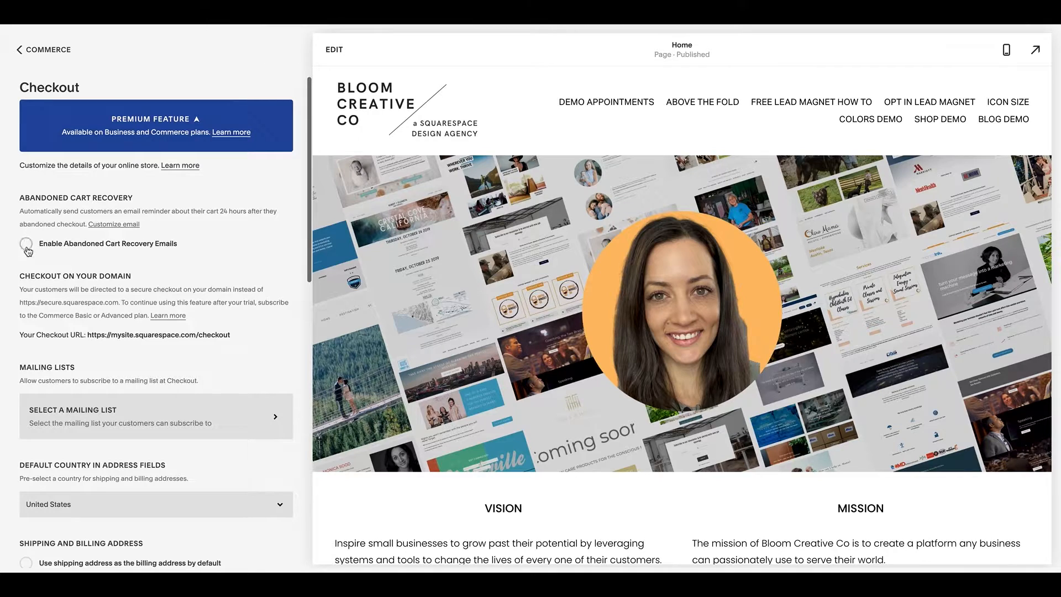
pyautogui.click(43, 50)
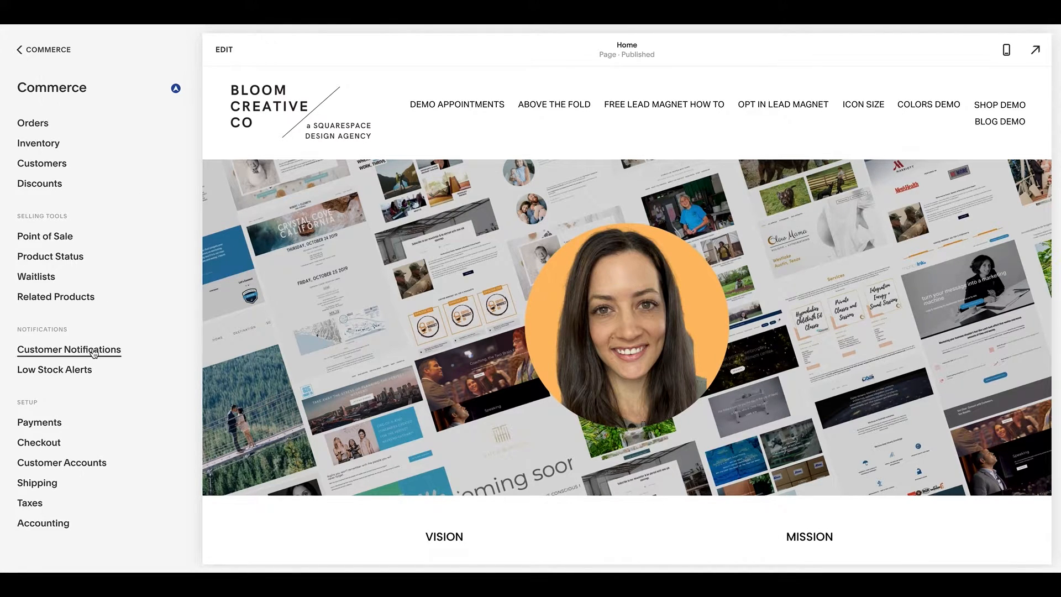
# Step: Review the Abandoned Cart Recovery email under Customer Notifications, then return to the Commerce menu
pyautogui.click(68, 349)
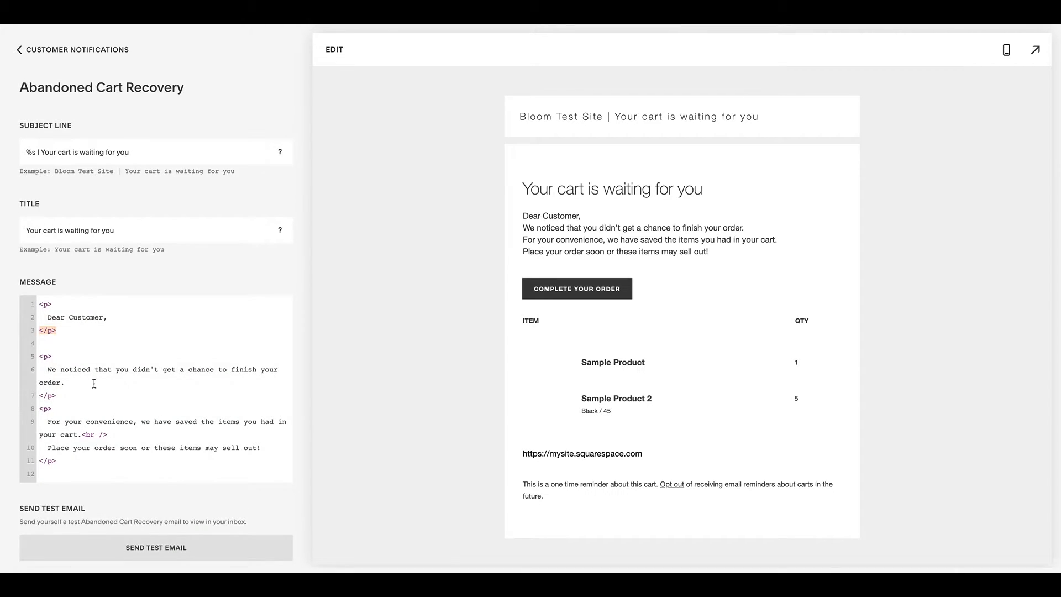
pyautogui.moveTo(631, 339)
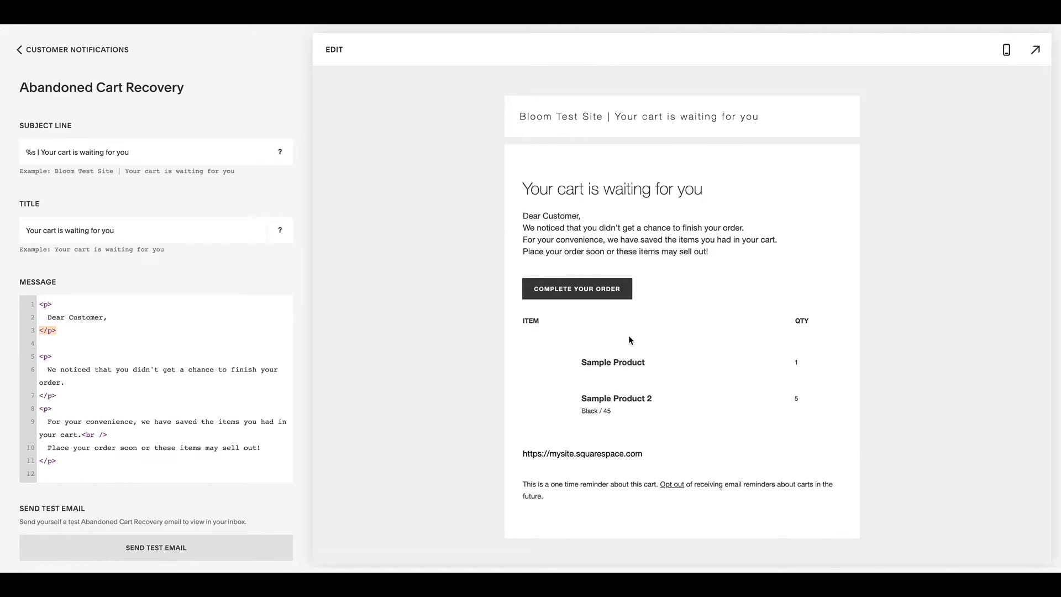
pyautogui.moveTo(617, 323)
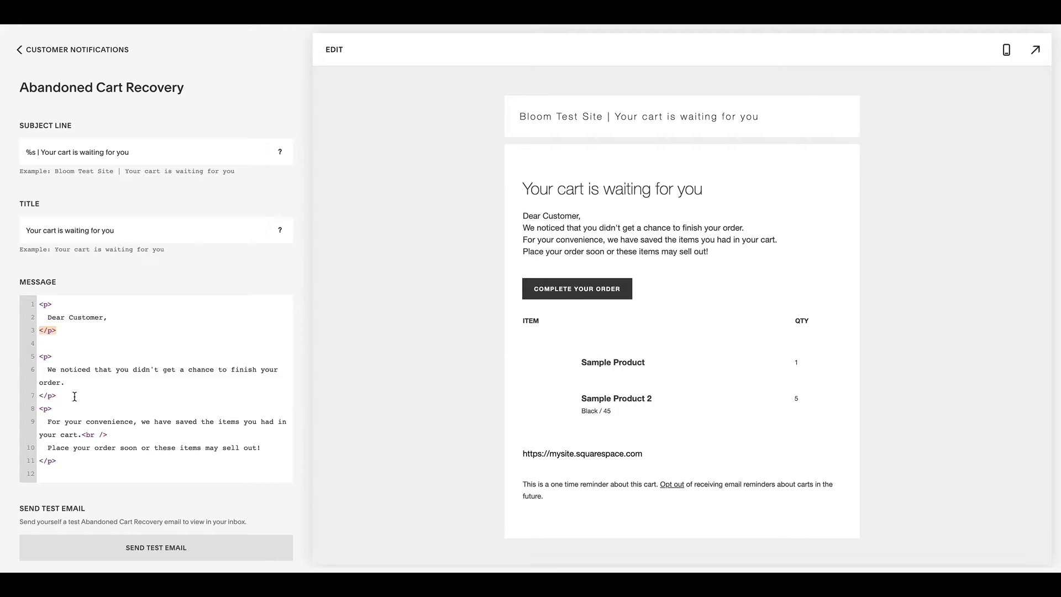
pyautogui.moveTo(168, 192)
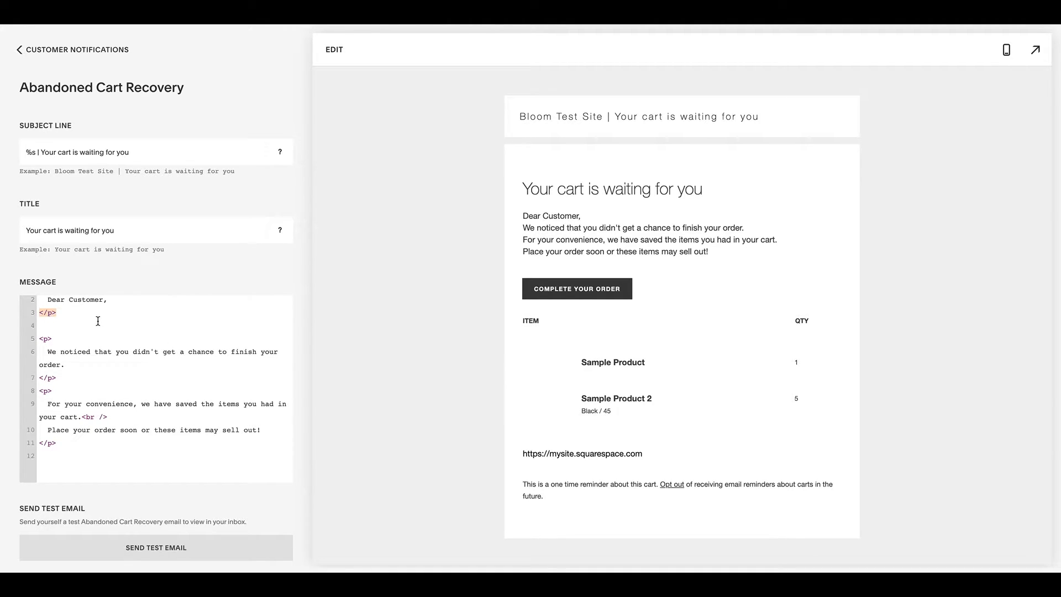
pyautogui.scroll(-3)
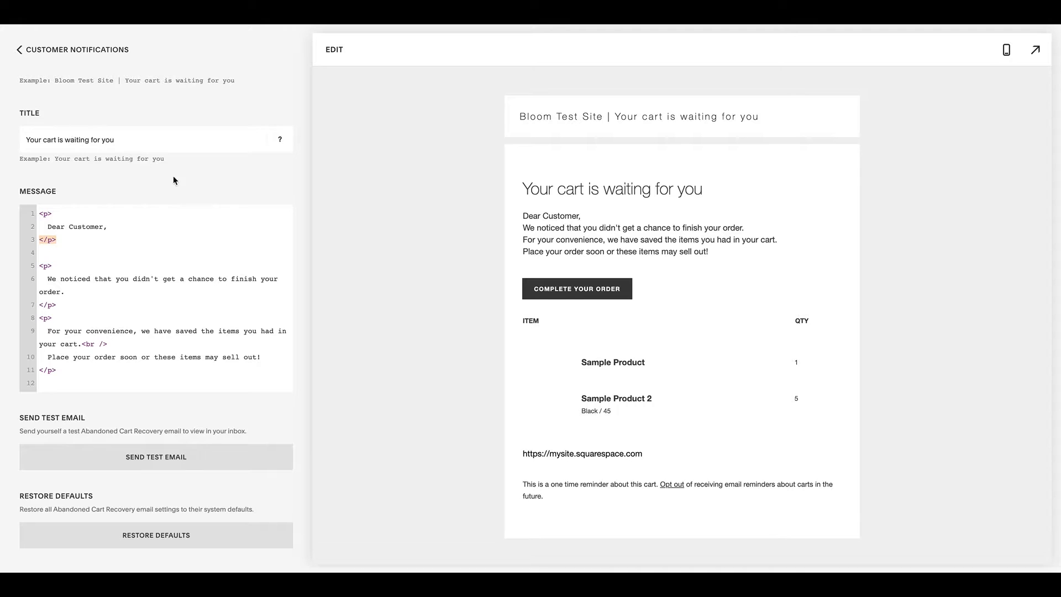
pyautogui.click(103, 227)
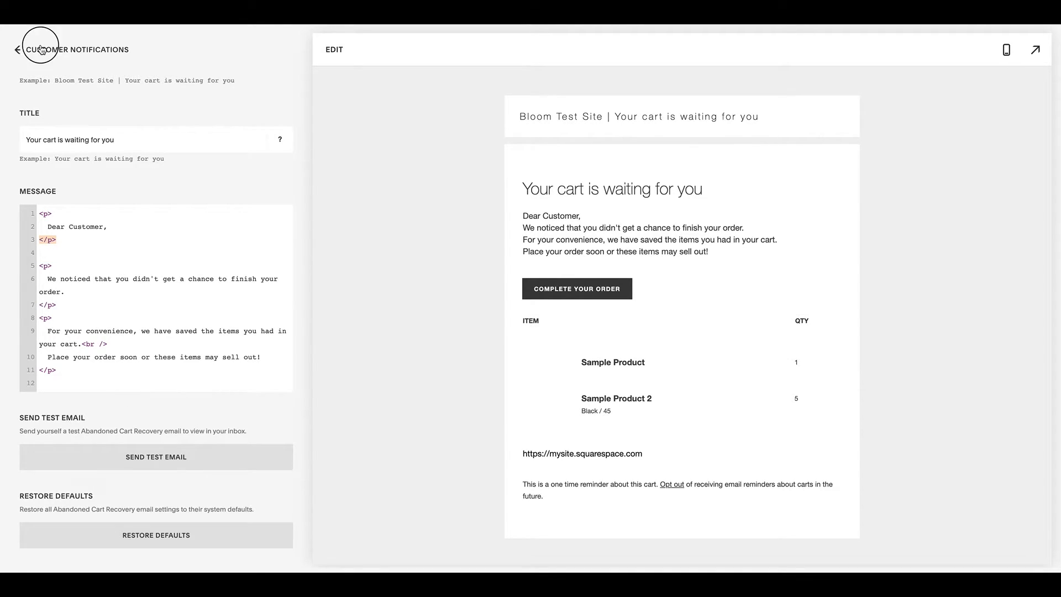
pyautogui.click(14, 50)
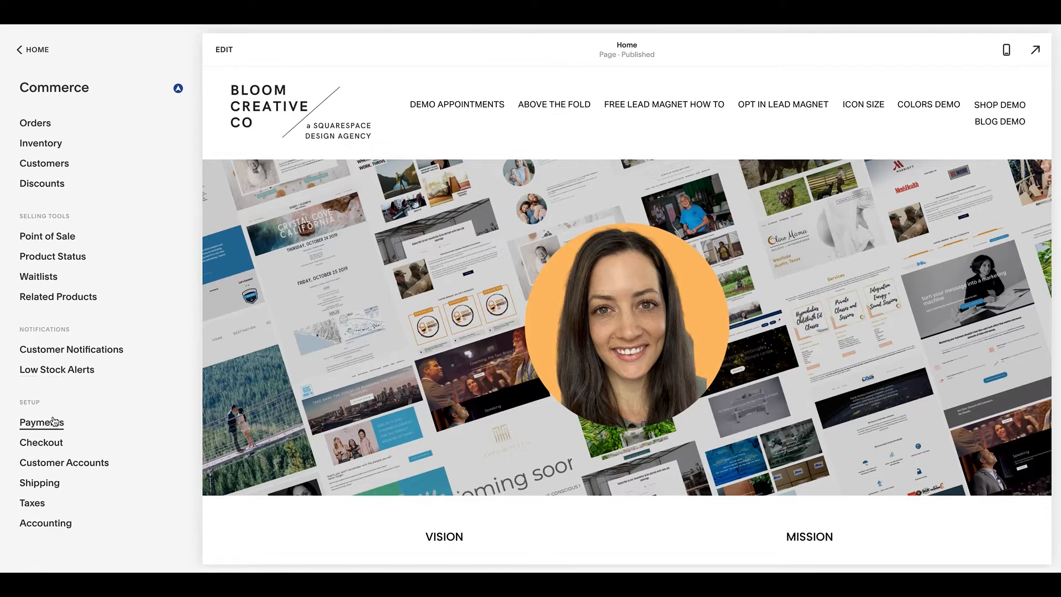
# Step: Look over the Stripe, PayPal and Square payment processors, then go to the Checkout settings
pyautogui.click(42, 423)
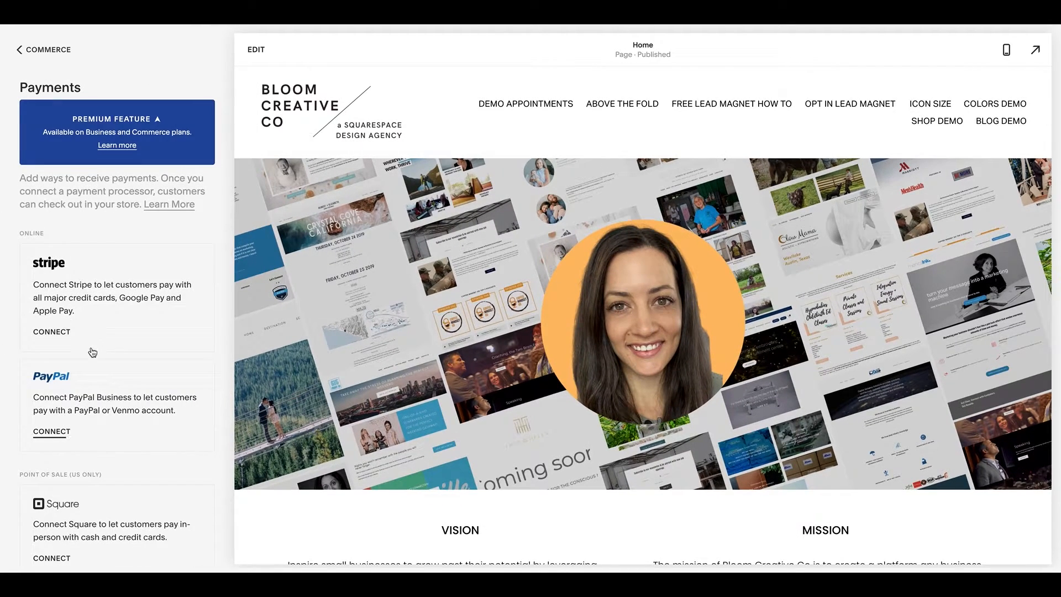
pyautogui.scroll(-3)
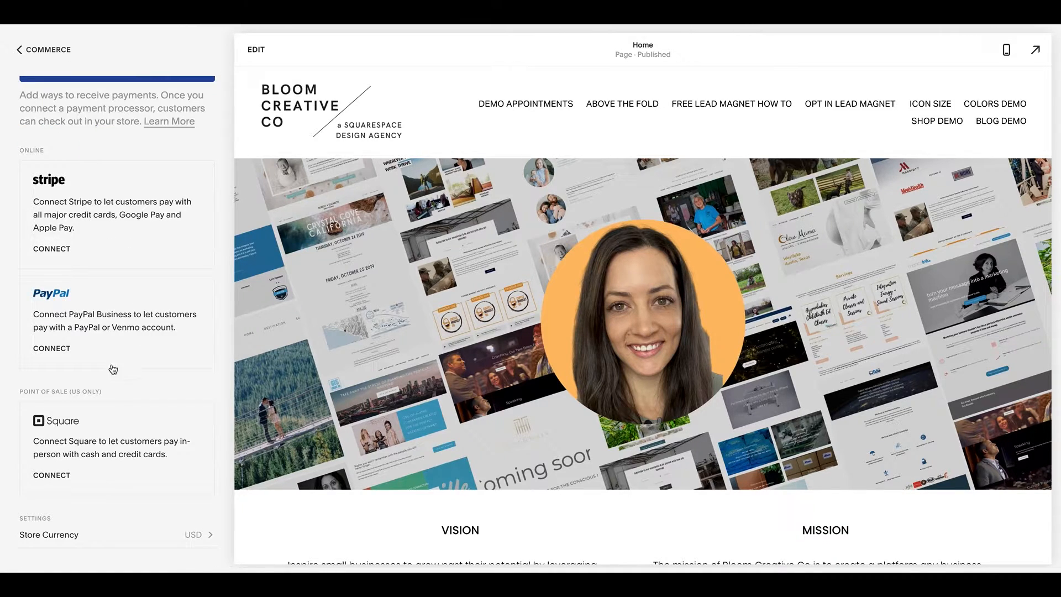
pyautogui.moveTo(35, 51)
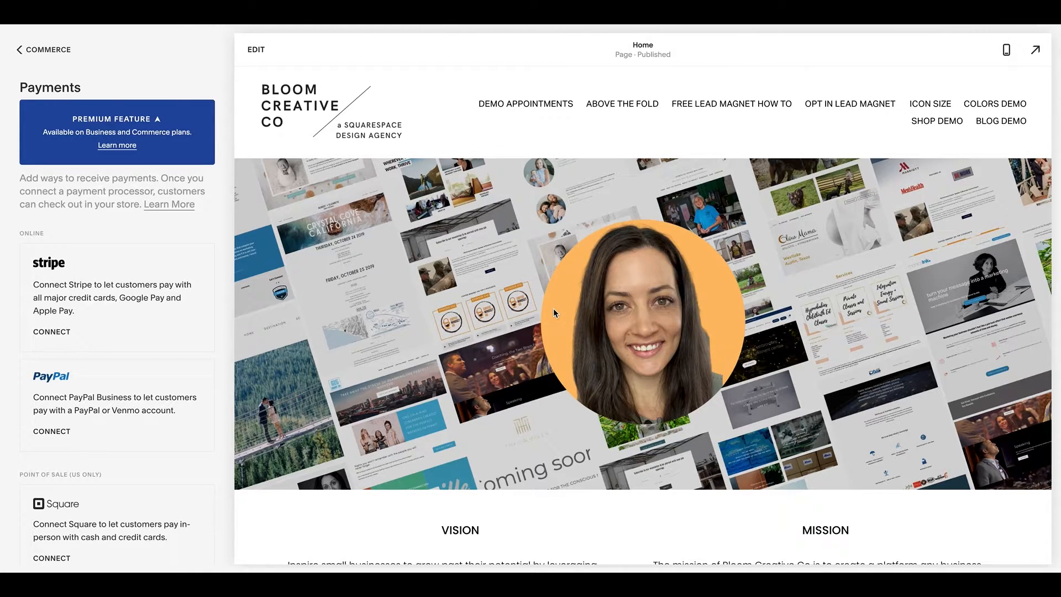
pyautogui.moveTo(564, 434)
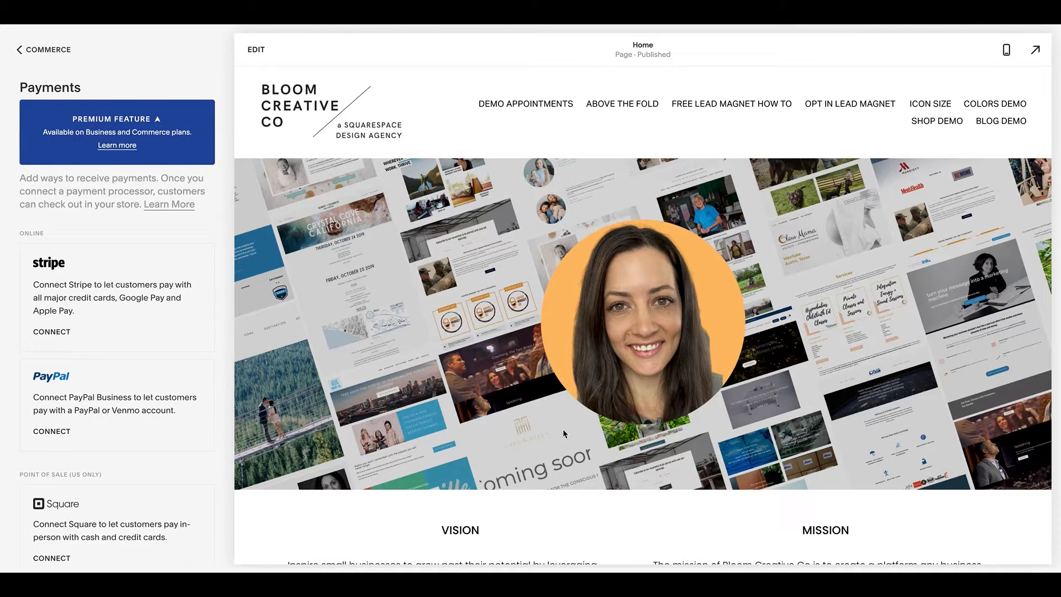
pyautogui.moveTo(104, 368)
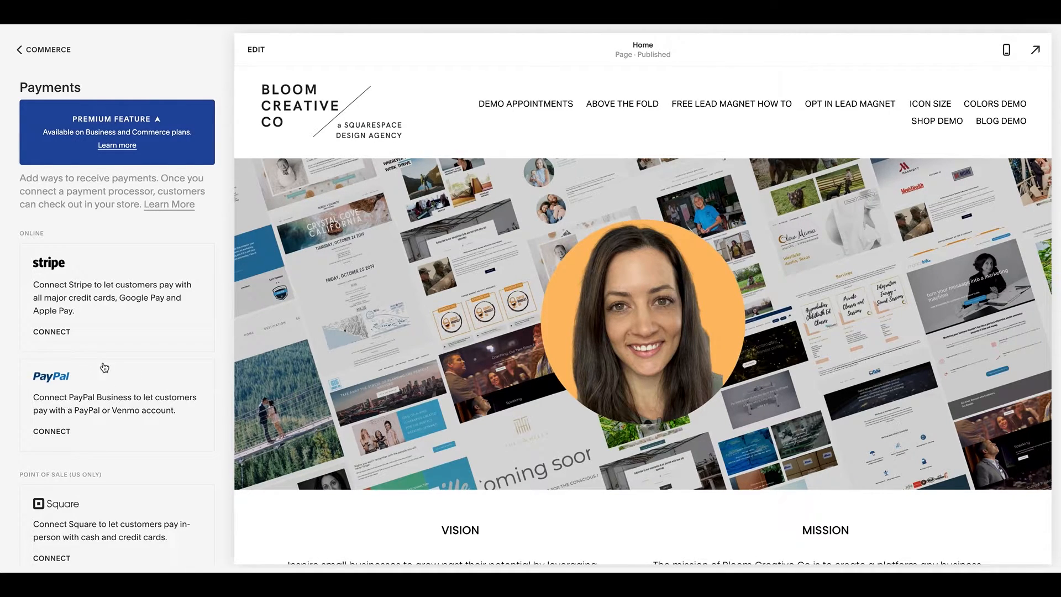
pyautogui.scroll(-3)
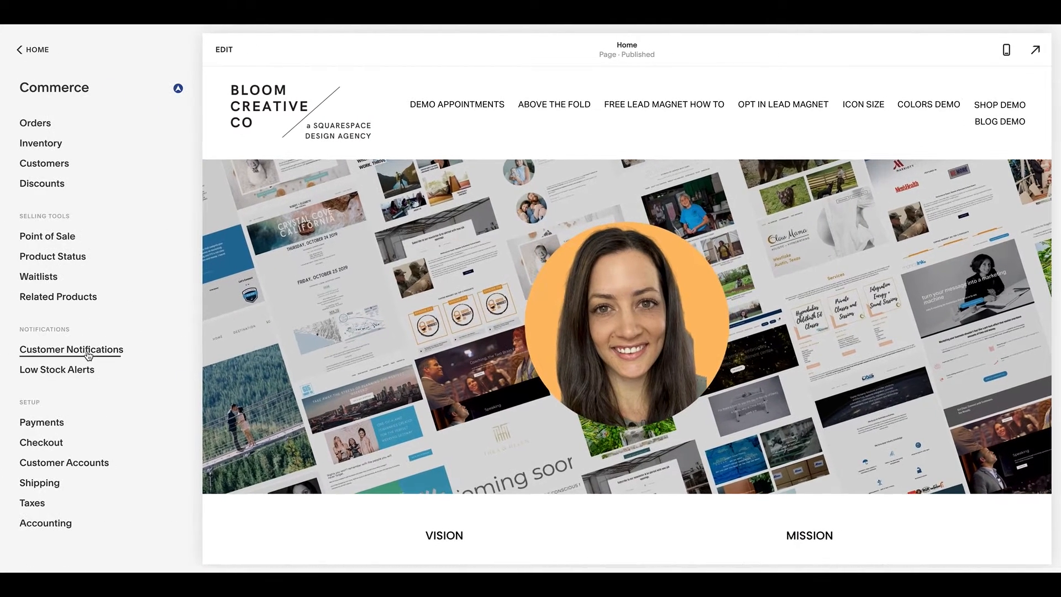
pyautogui.click(41, 443)
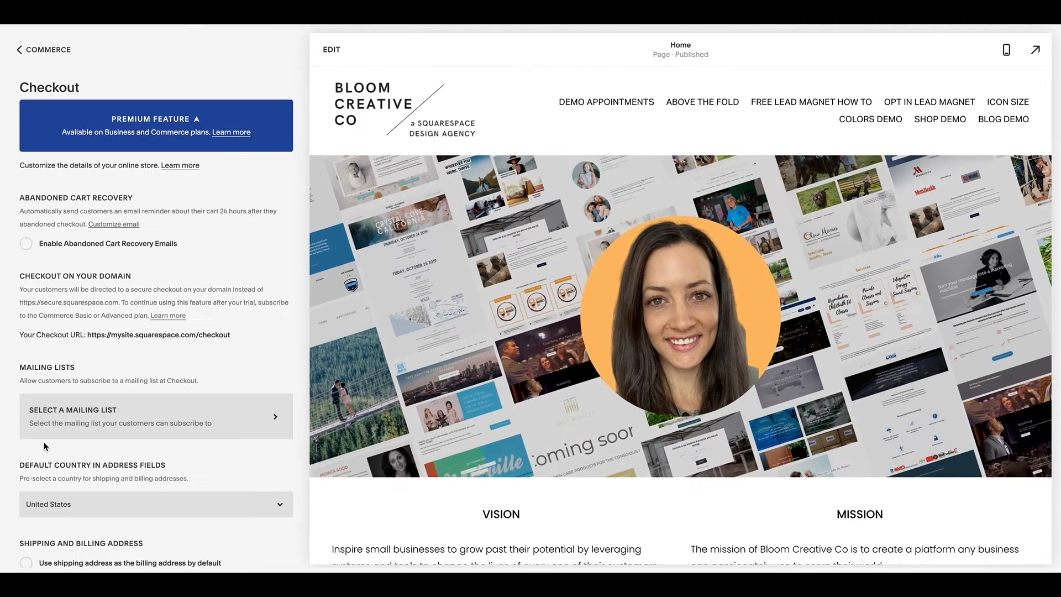
# Step: Check the phone number Additional Fields and move on to the Checkout Page store policies
pyautogui.scroll(-3)
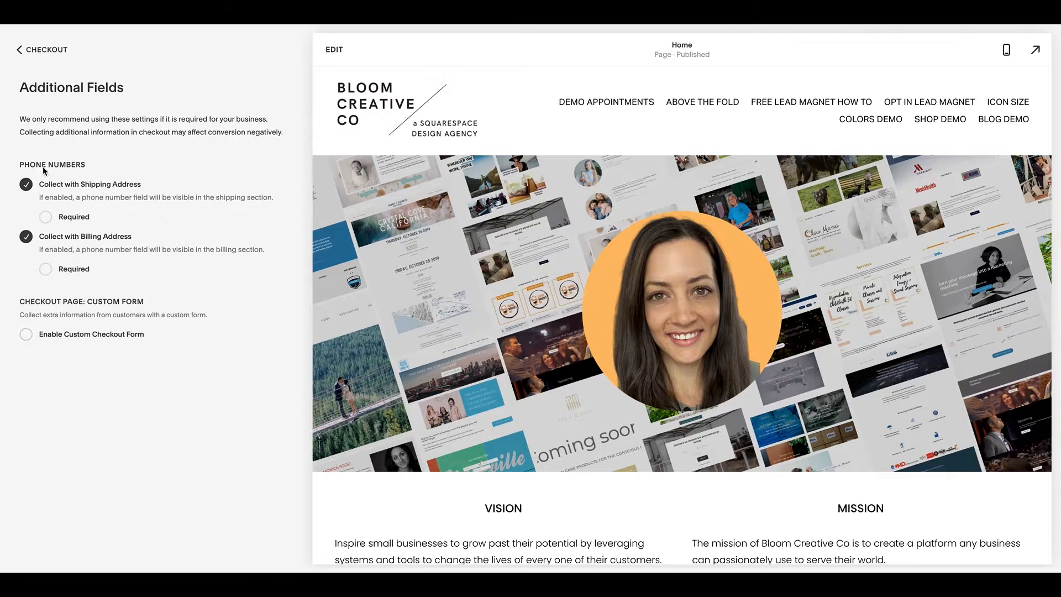
pyautogui.click(34, 49)
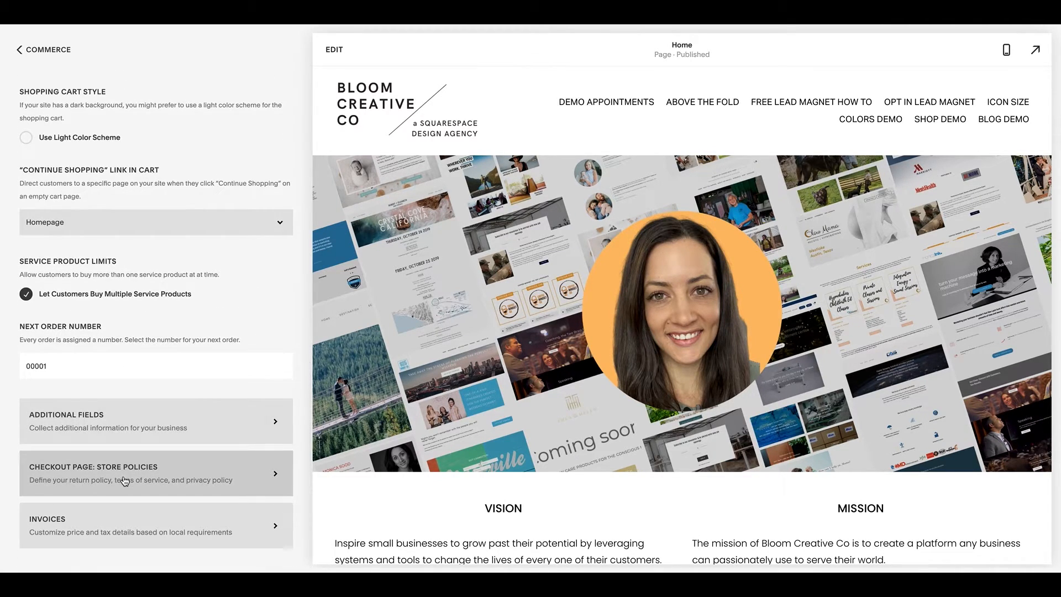
pyautogui.click(124, 473)
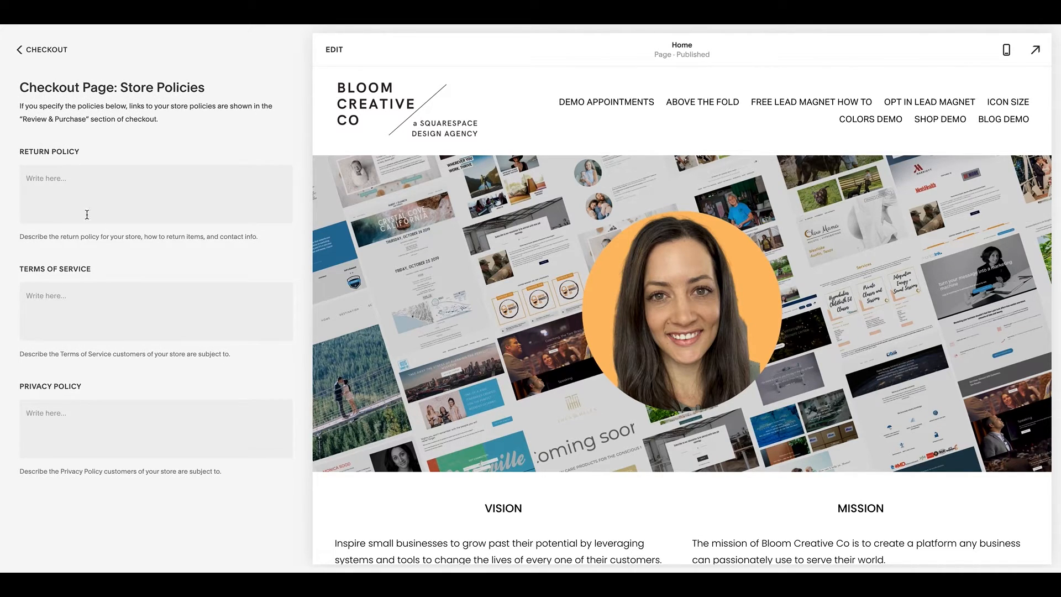
pyautogui.moveTo(66, 368)
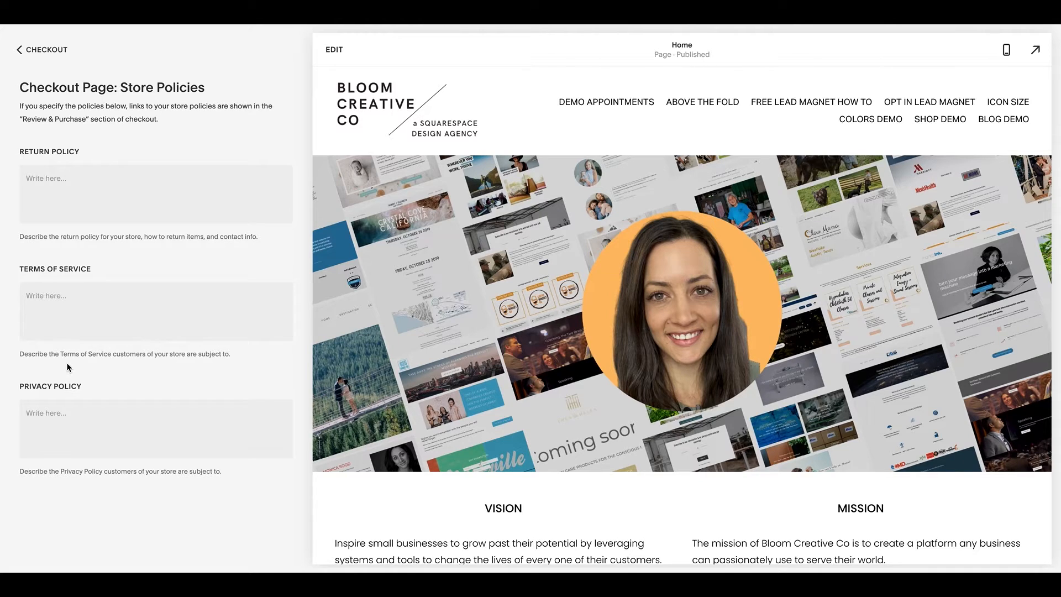
pyautogui.moveTo(106, 275)
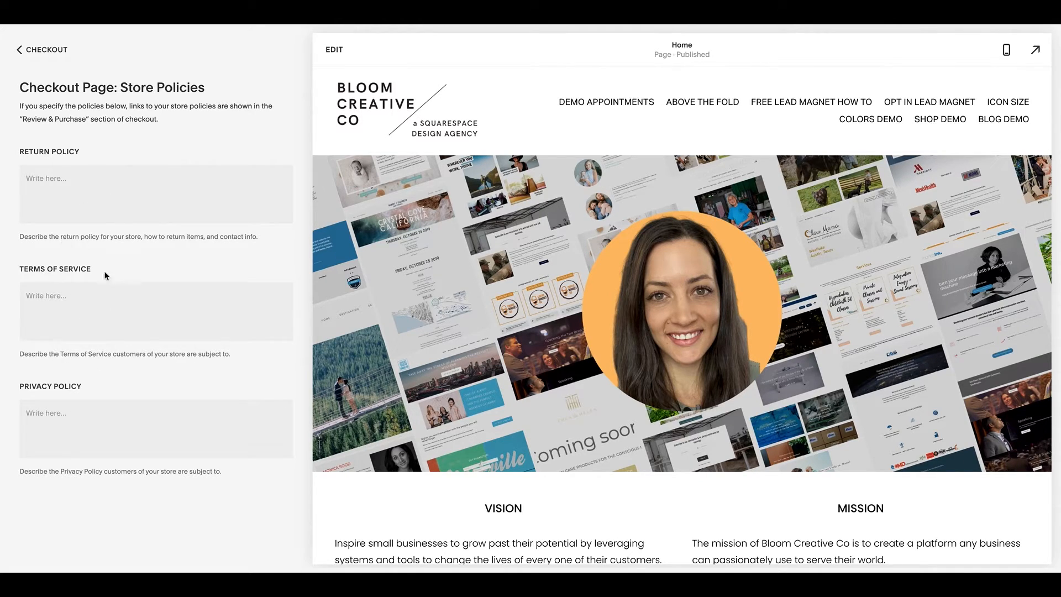
pyautogui.moveTo(100, 276)
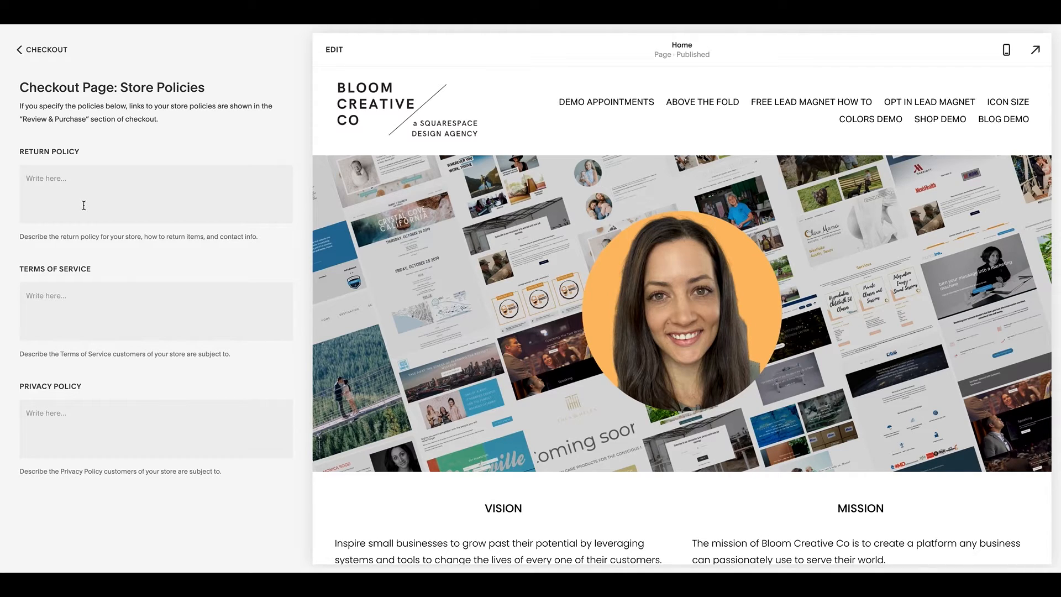
pyautogui.moveTo(145, 150)
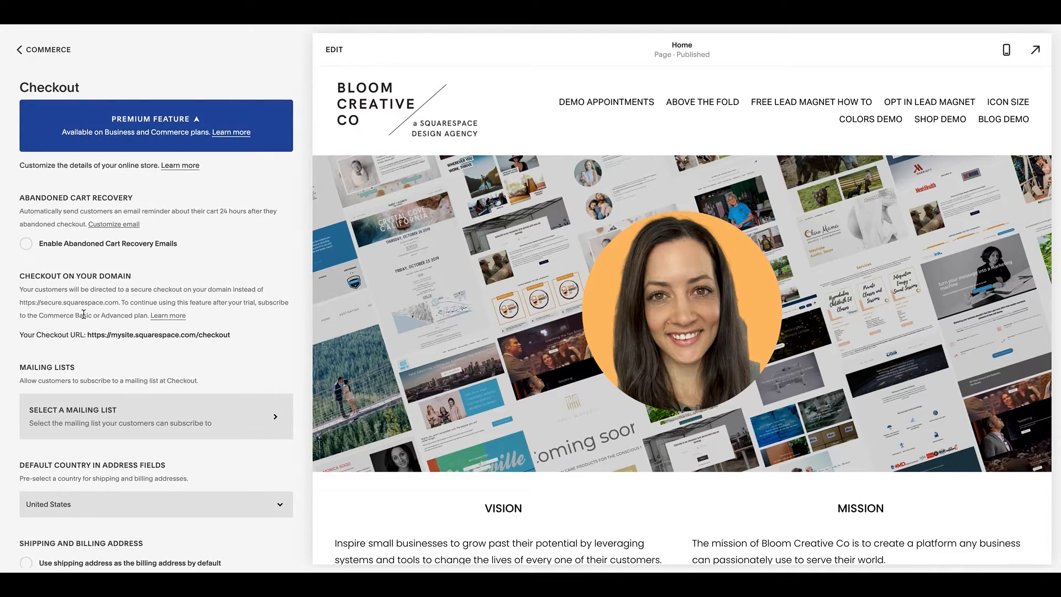
# Step: Review the unchecked Price and Tax Details options and scroll through the remaining Checkout settings
pyautogui.scroll(-3)
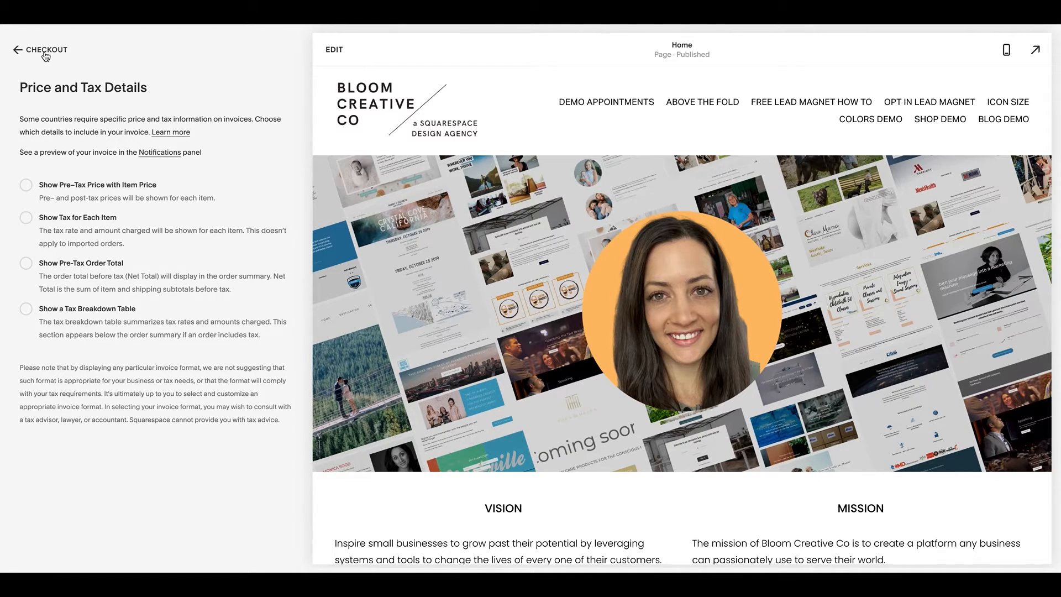
pyautogui.click(43, 50)
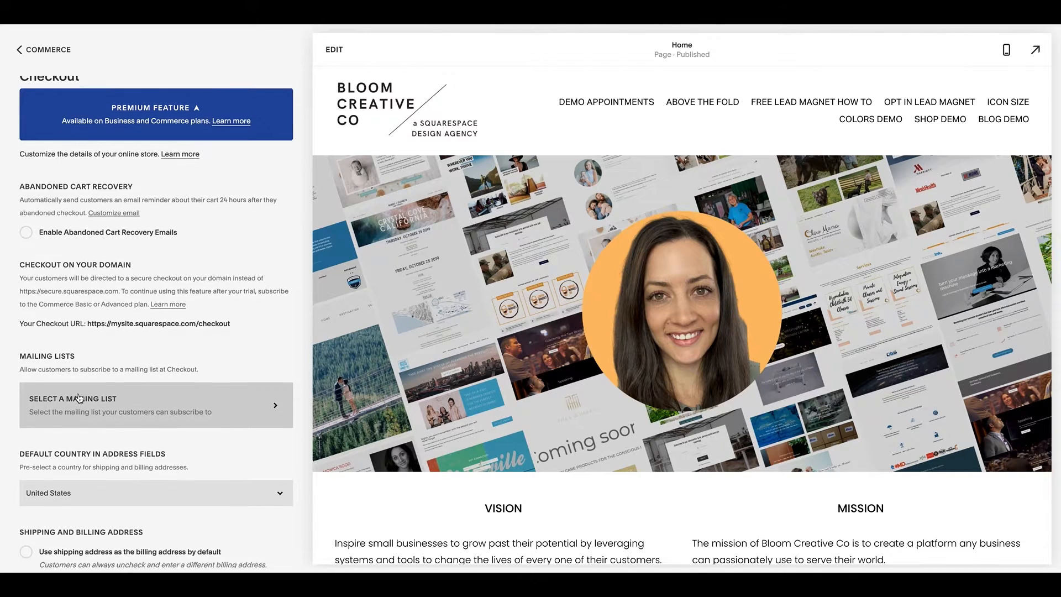
pyautogui.scroll(-3)
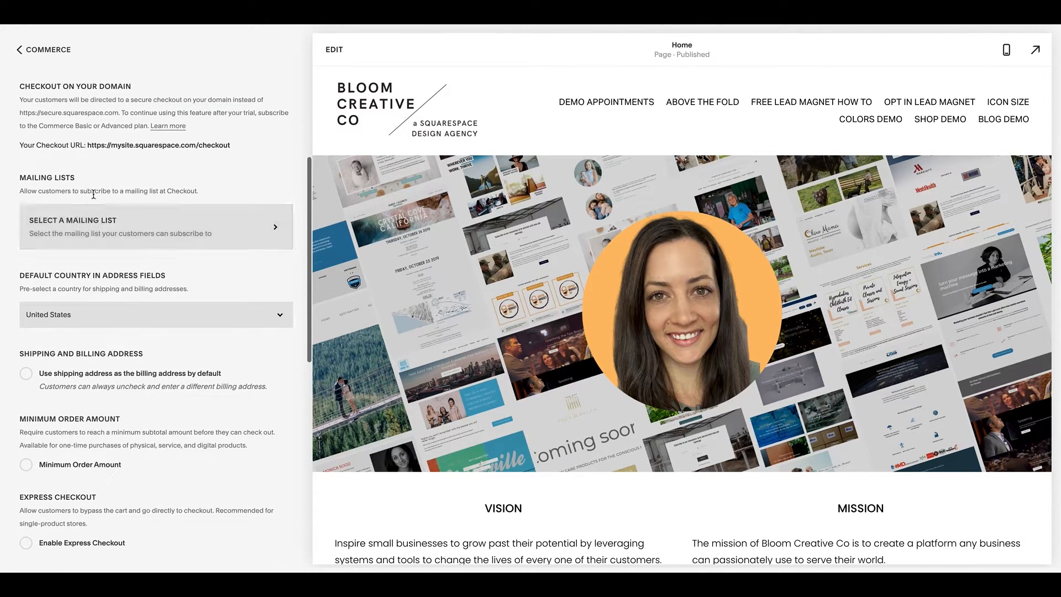
pyautogui.moveTo(92, 228)
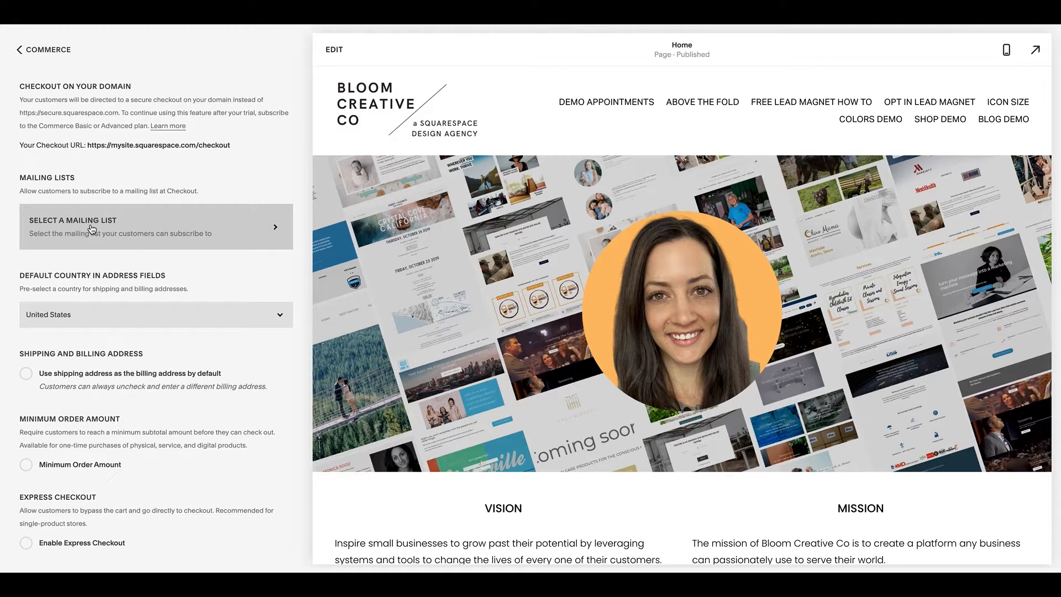
pyautogui.moveTo(97, 232)
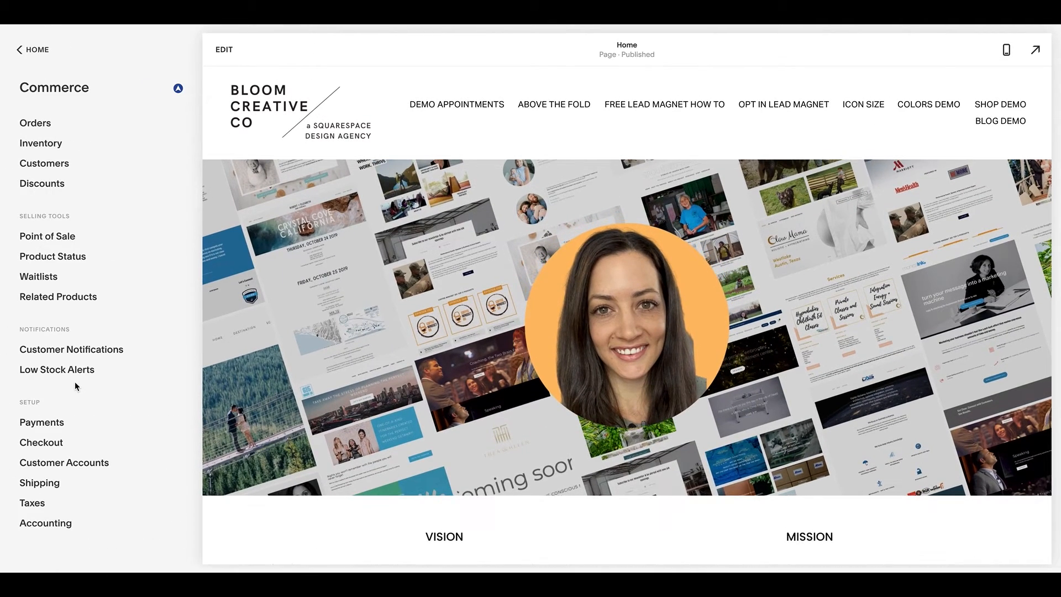
pyautogui.moveTo(42, 490)
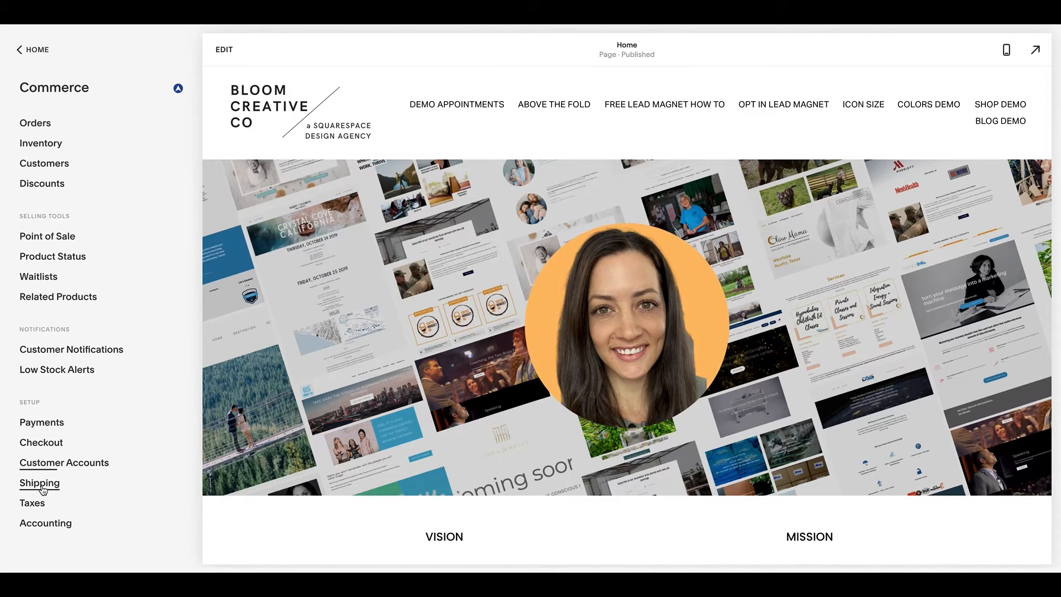
# Step: Browse the shipping methods (flat rate, weight-based, FedEx, UPS, USPS) without adding one, then return to Commerce
pyautogui.click(40, 483)
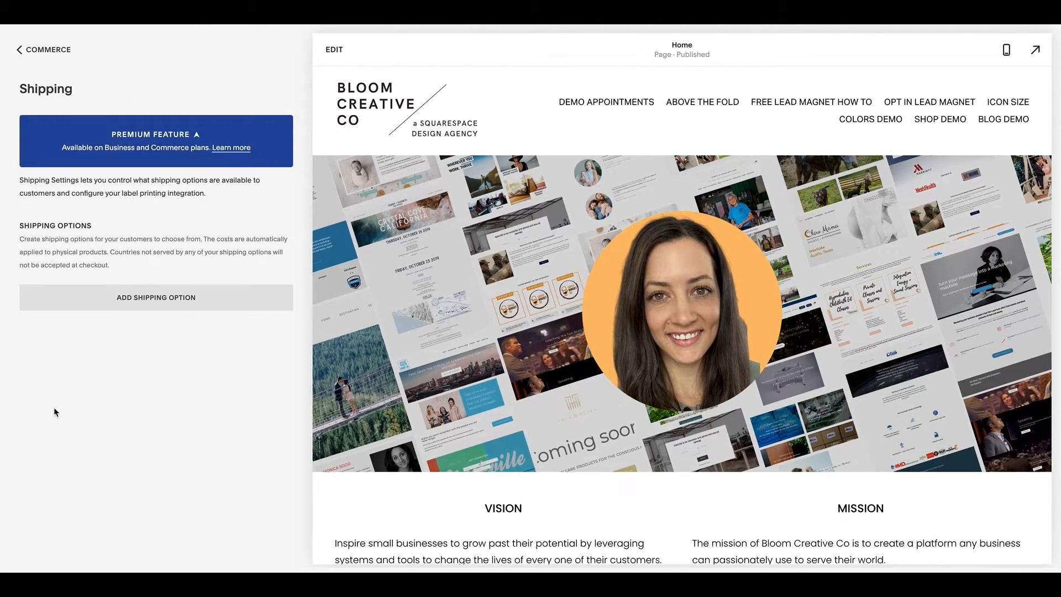
pyautogui.moveTo(128, 308)
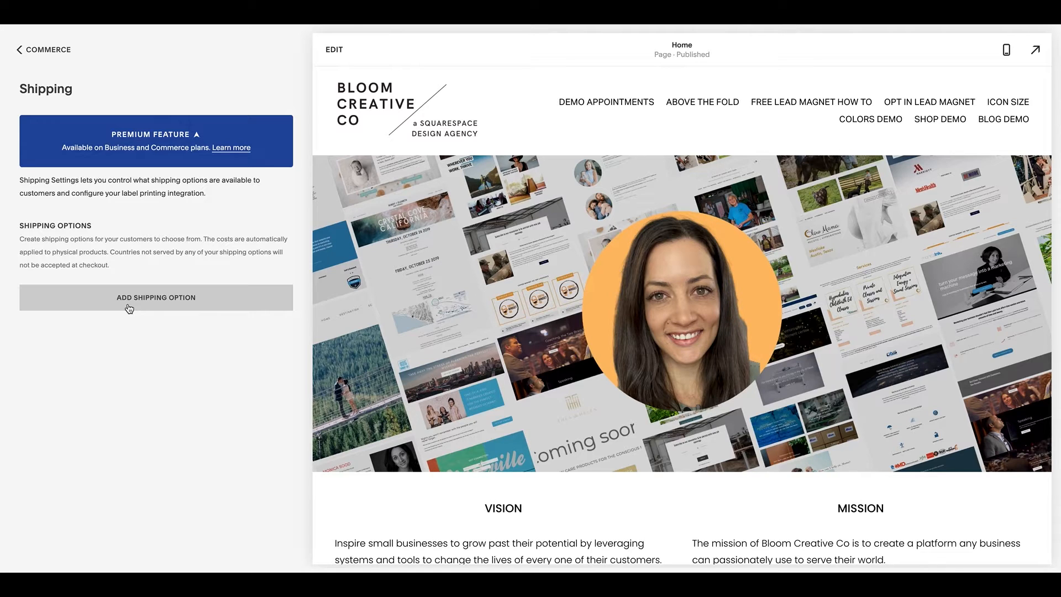
pyautogui.click(157, 297)
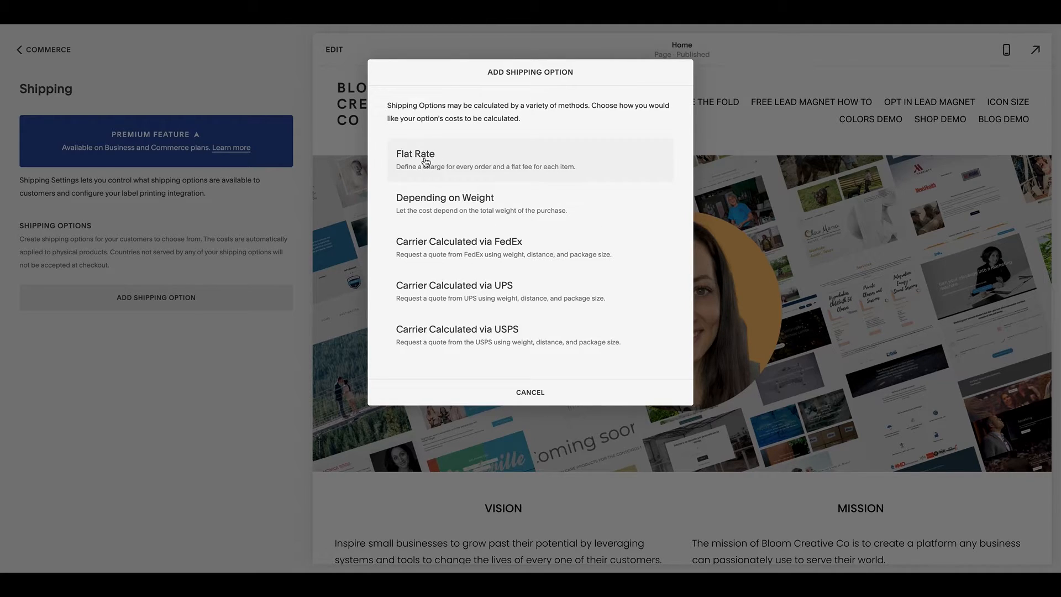
pyautogui.moveTo(464, 203)
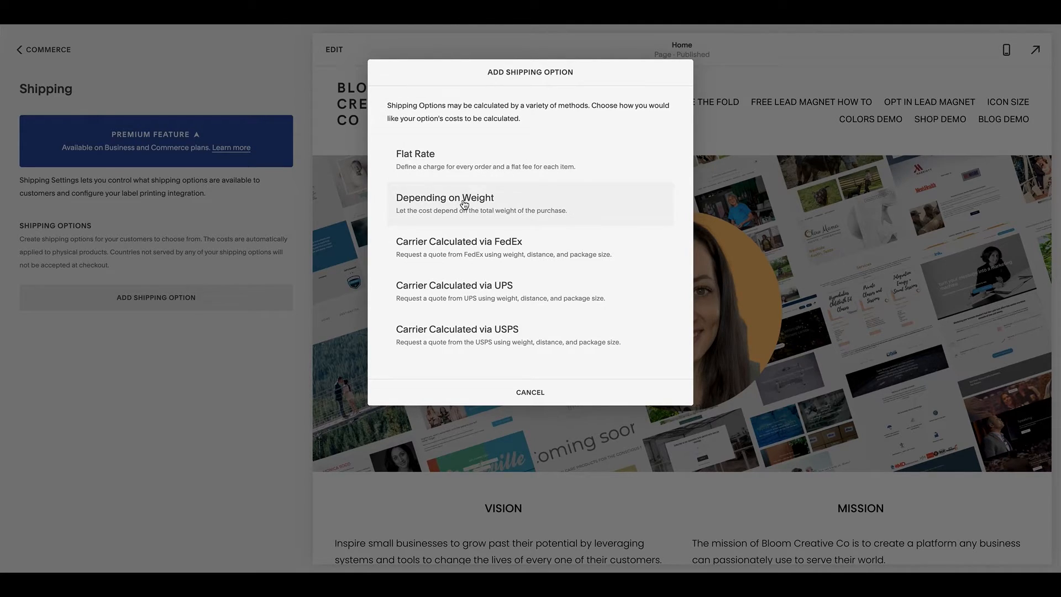
pyautogui.moveTo(462, 277)
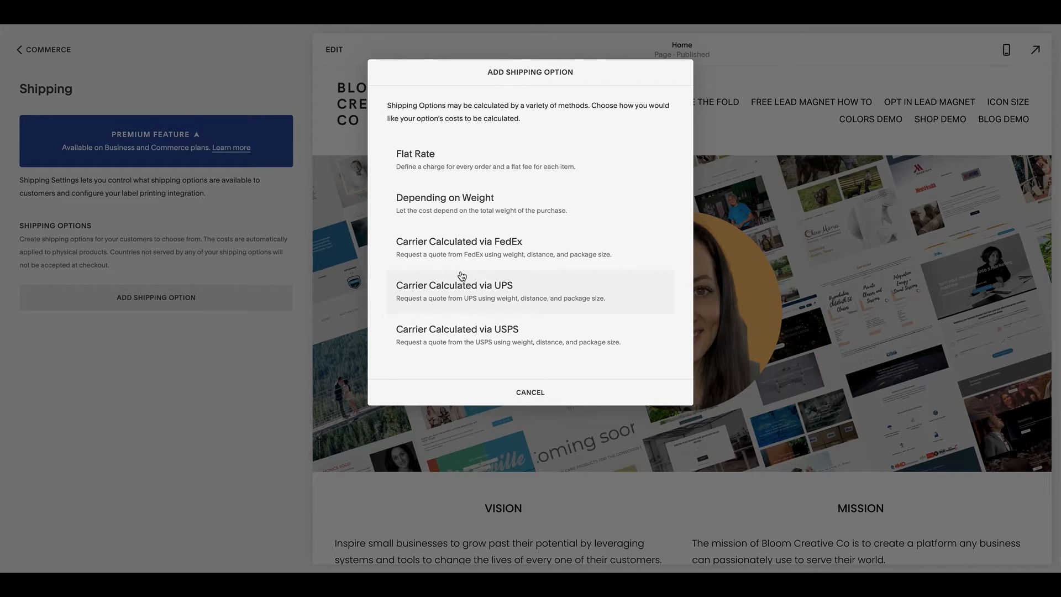
pyautogui.moveTo(455, 252)
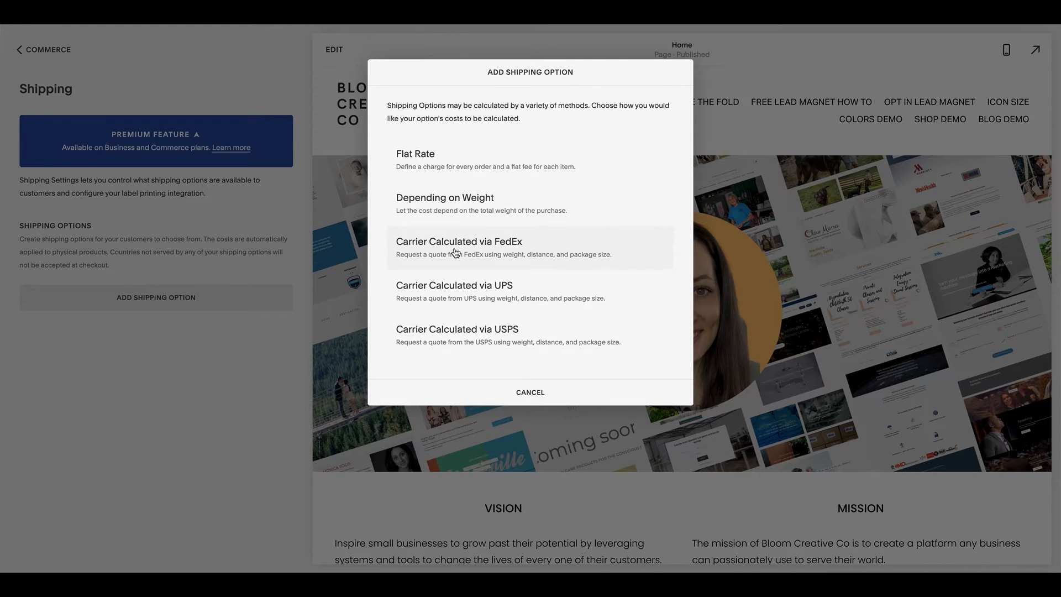
pyautogui.moveTo(457, 229)
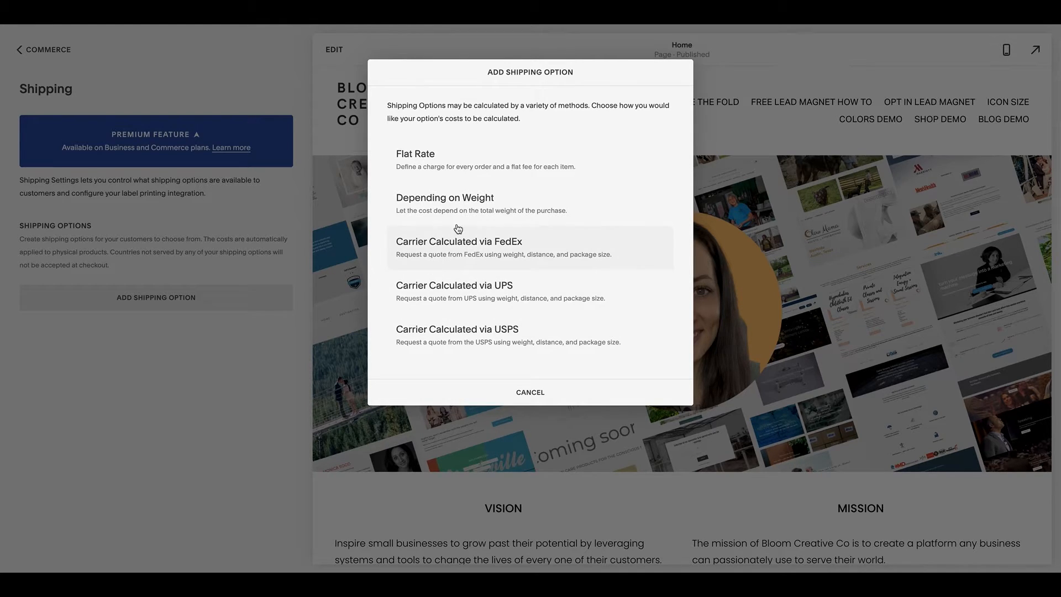
pyautogui.click(530, 392)
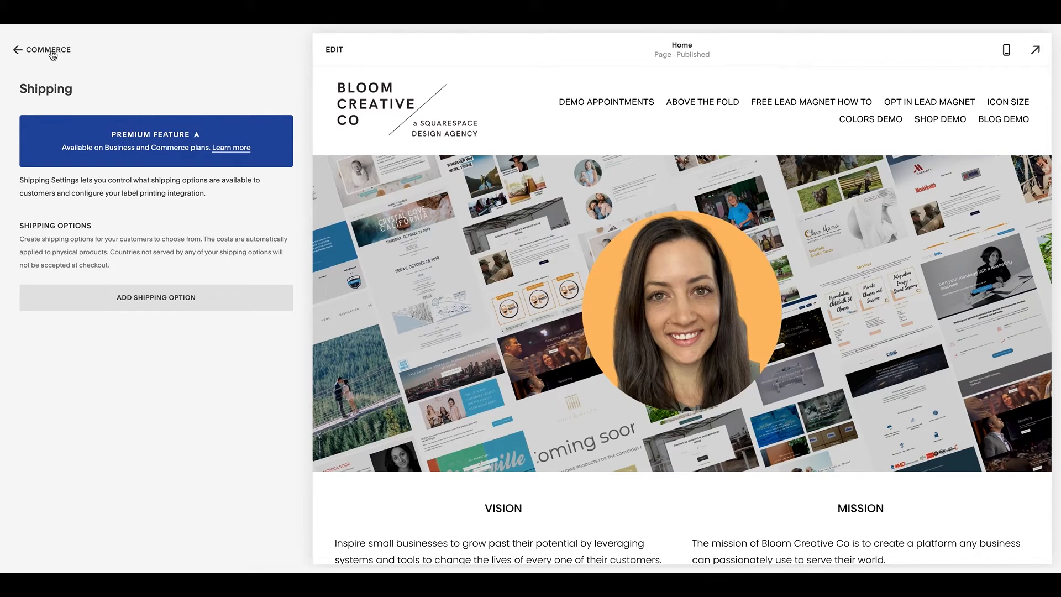
pyautogui.click(16, 50)
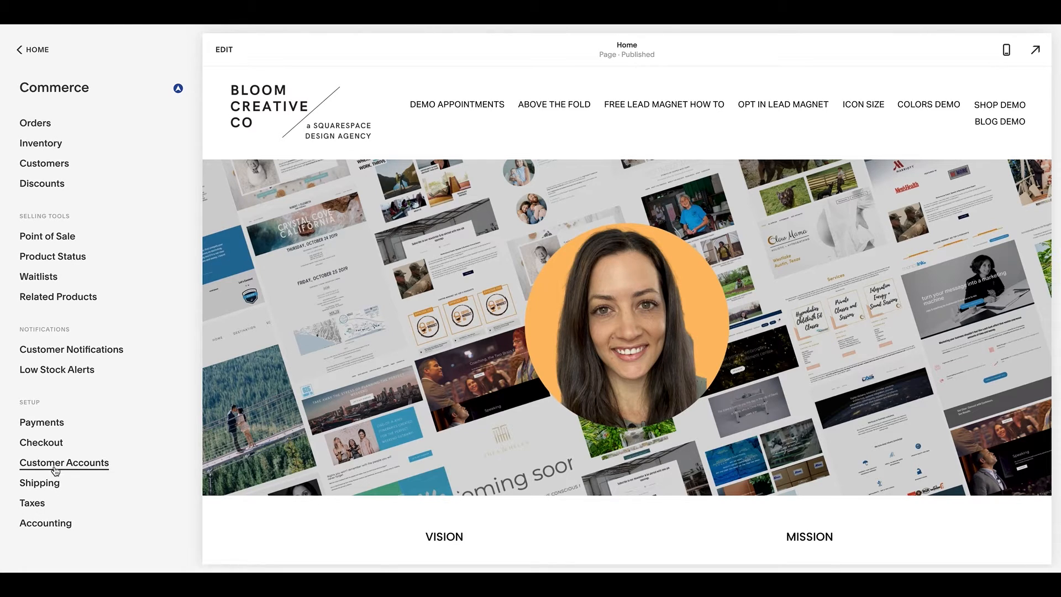
pyautogui.moveTo(60, 469)
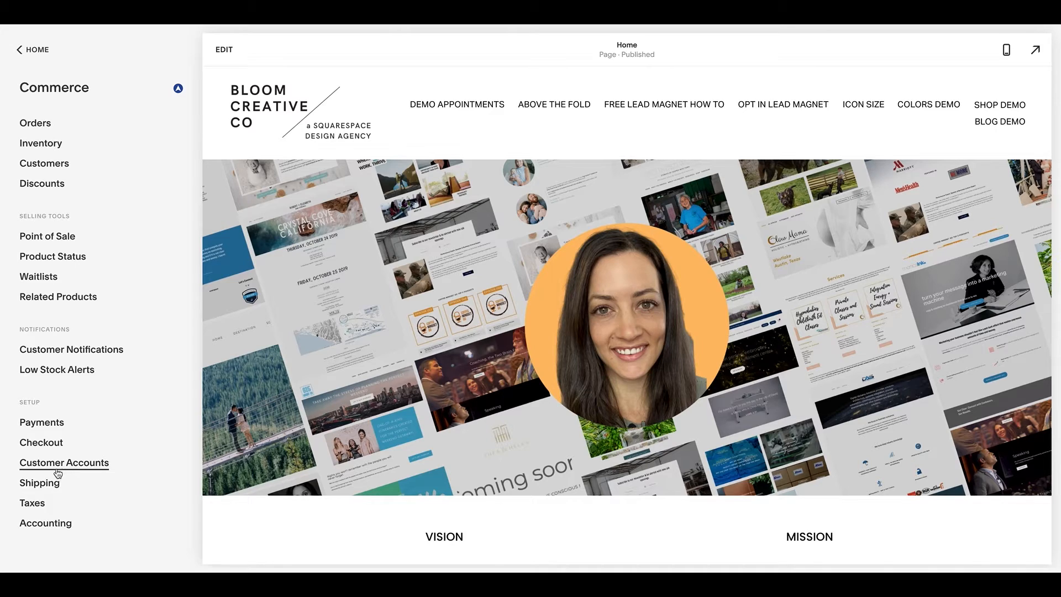
# Step: Review the Taxes page's tax collection setup, then return to the Commerce settings list
pyautogui.click(31, 502)
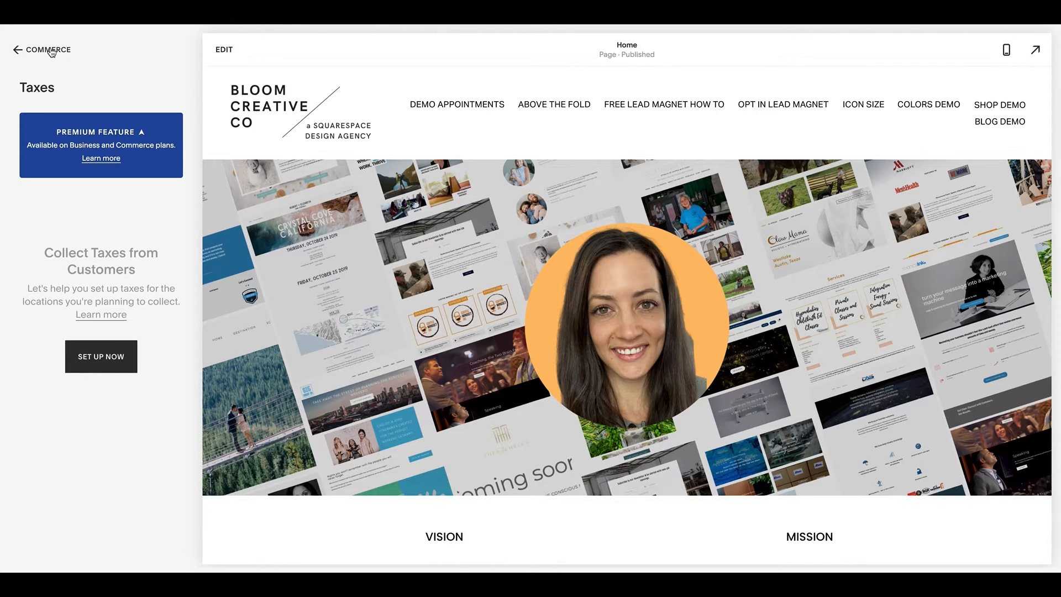
pyautogui.click(42, 50)
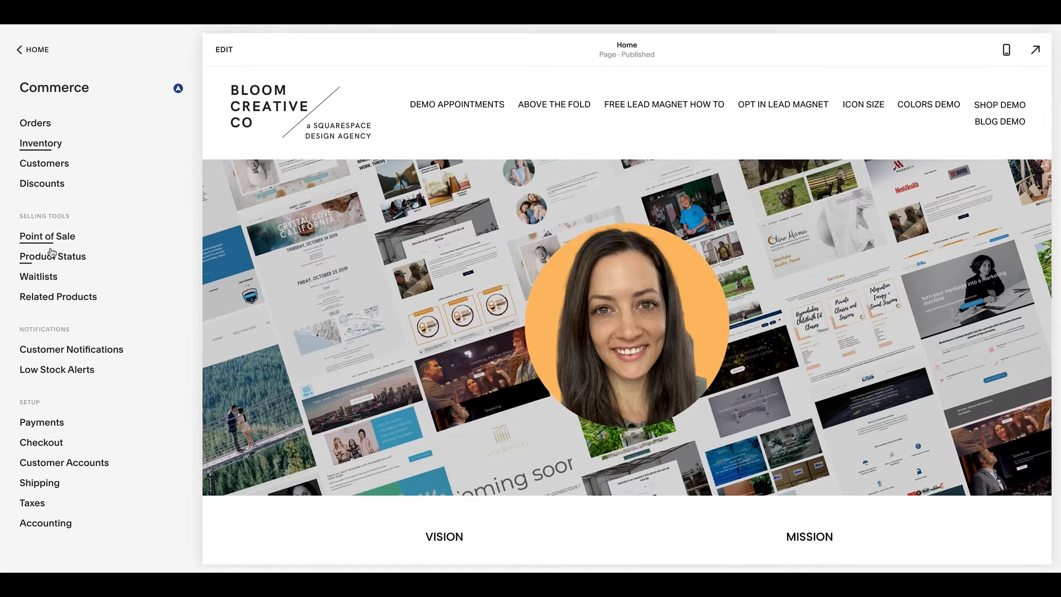
pyautogui.moveTo(51, 393)
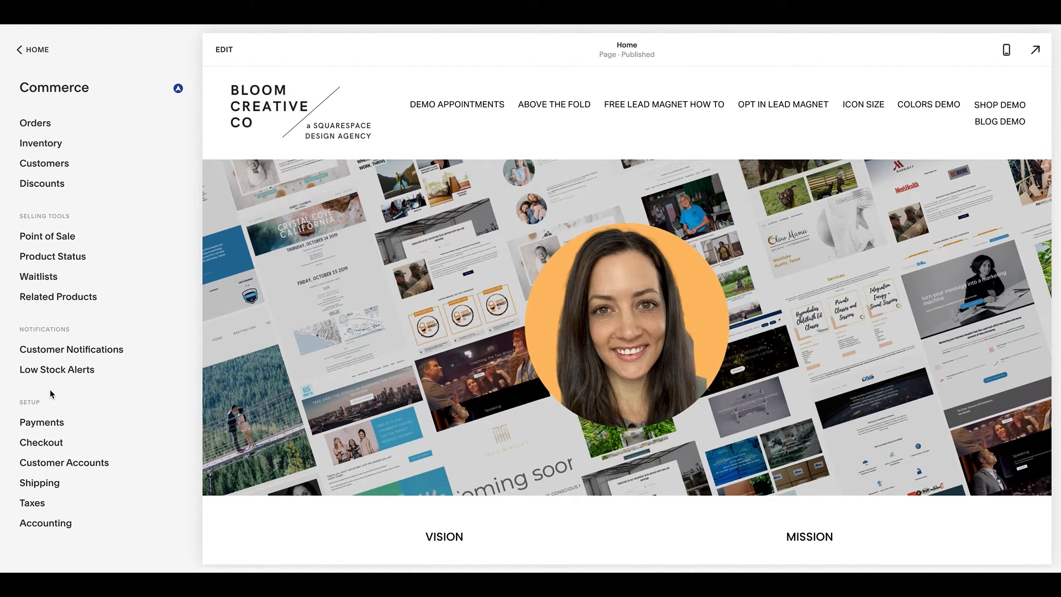
pyautogui.moveTo(56, 307)
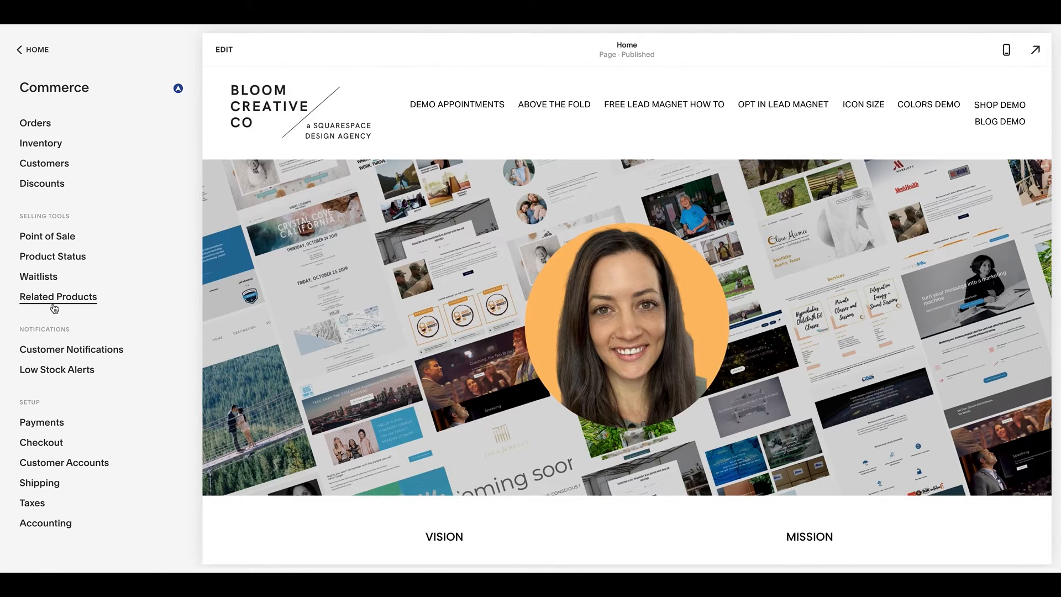
pyautogui.click(58, 296)
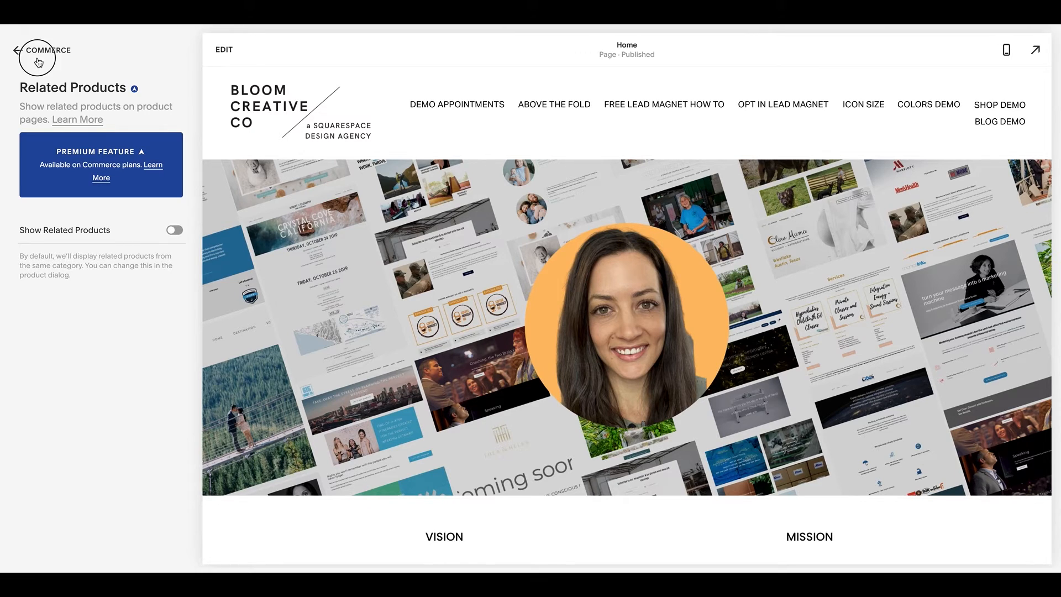
pyautogui.click(17, 51)
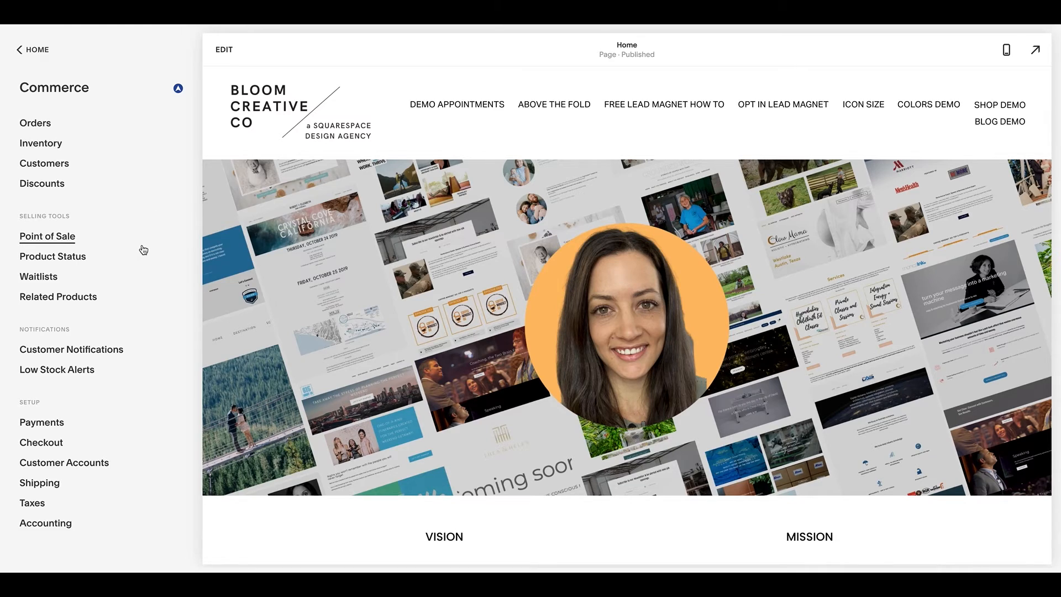
pyautogui.moveTo(80, 204)
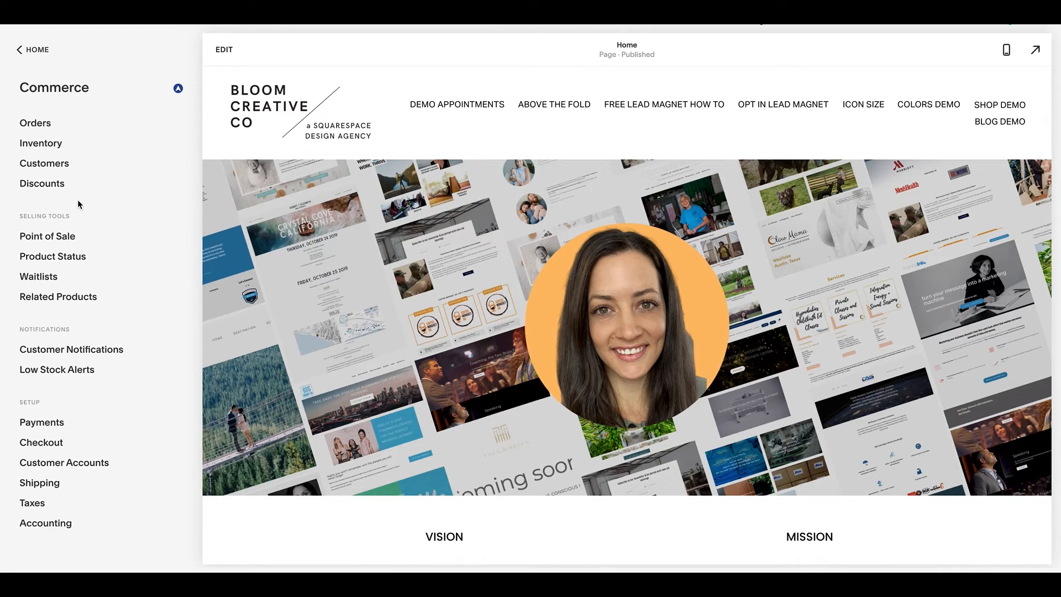